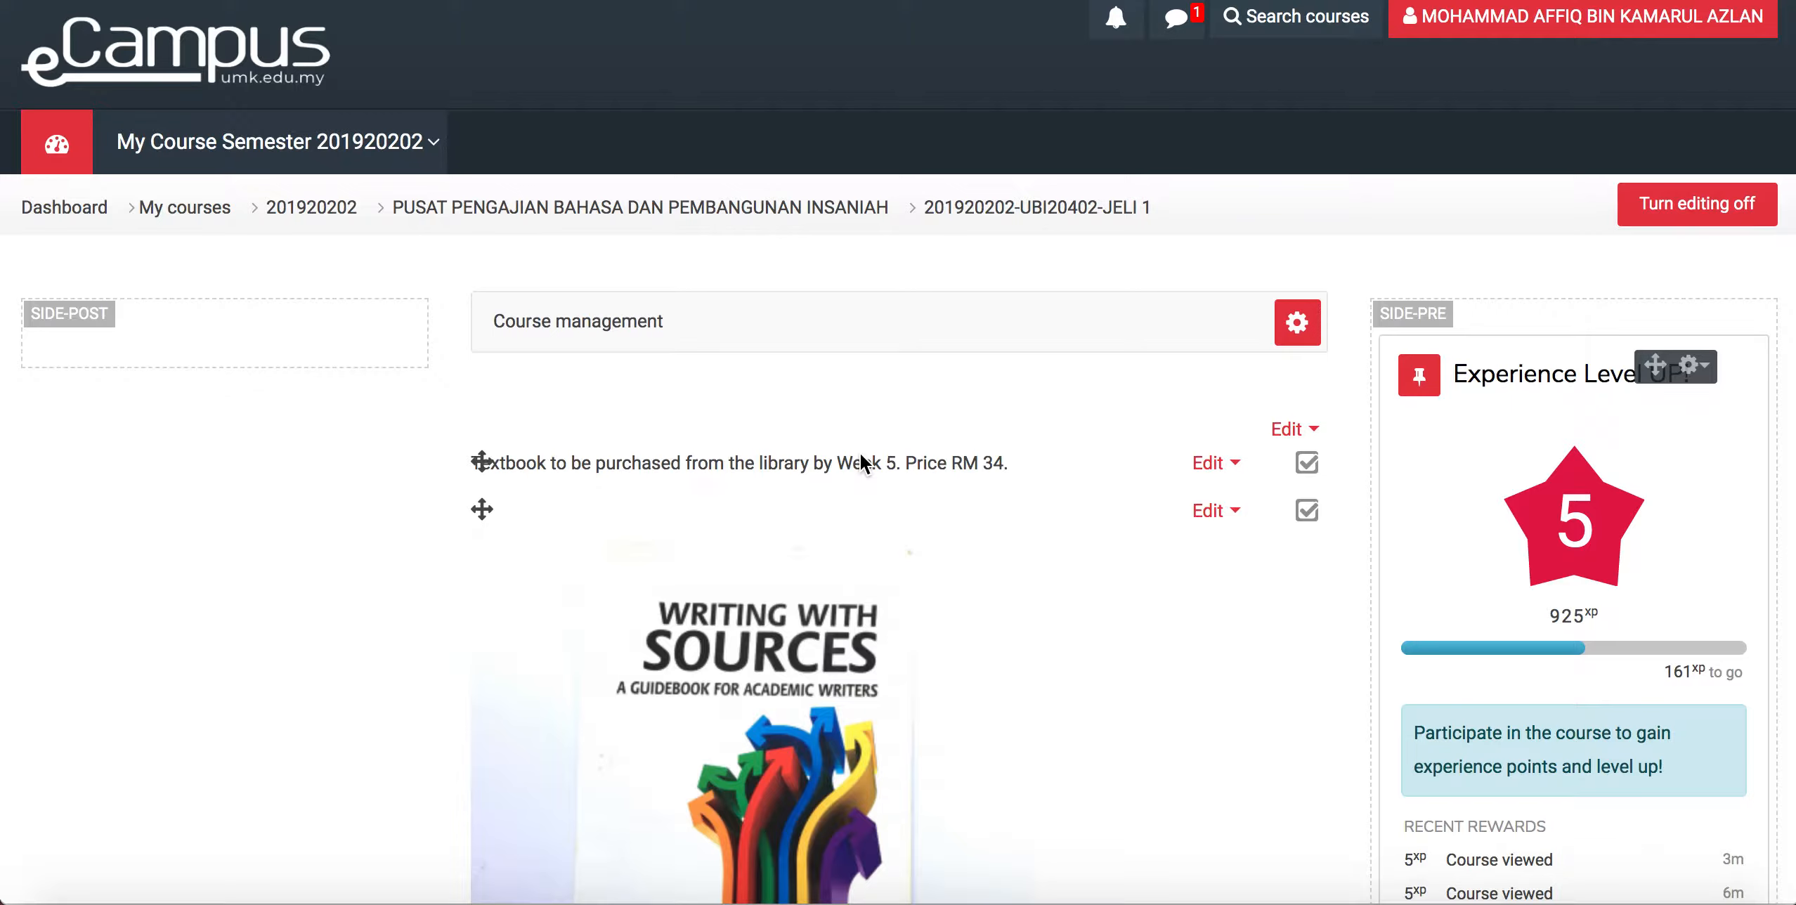
mouse_move(651, 226)
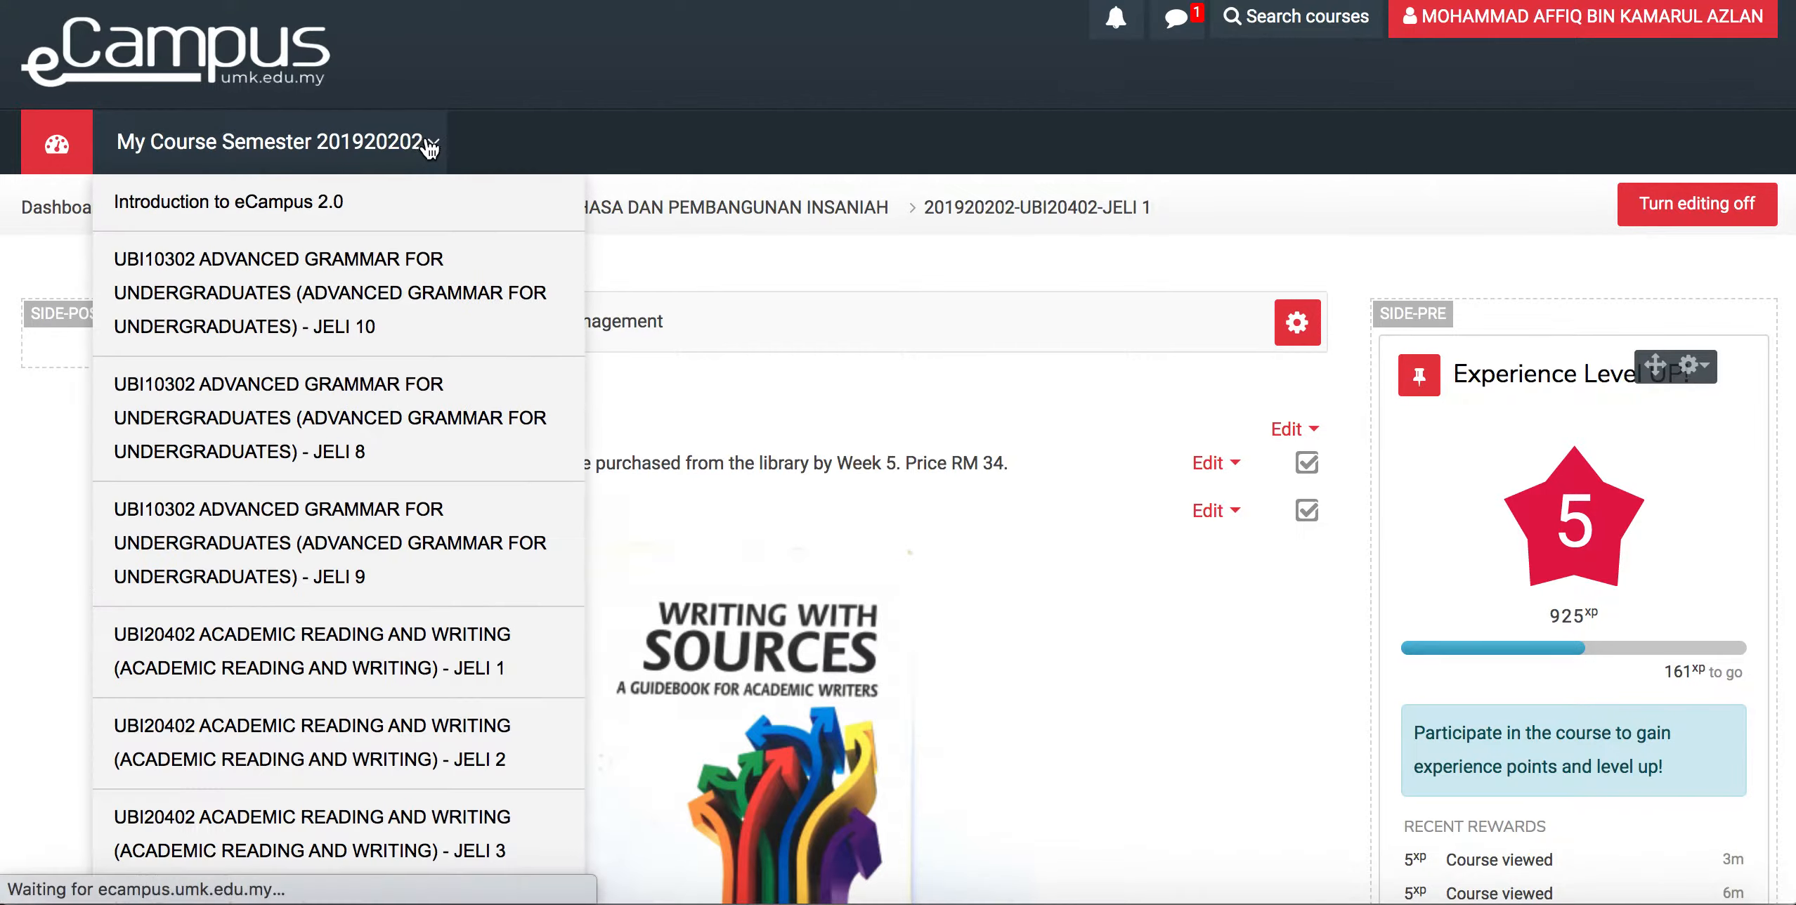
mouse_move(745, 166)
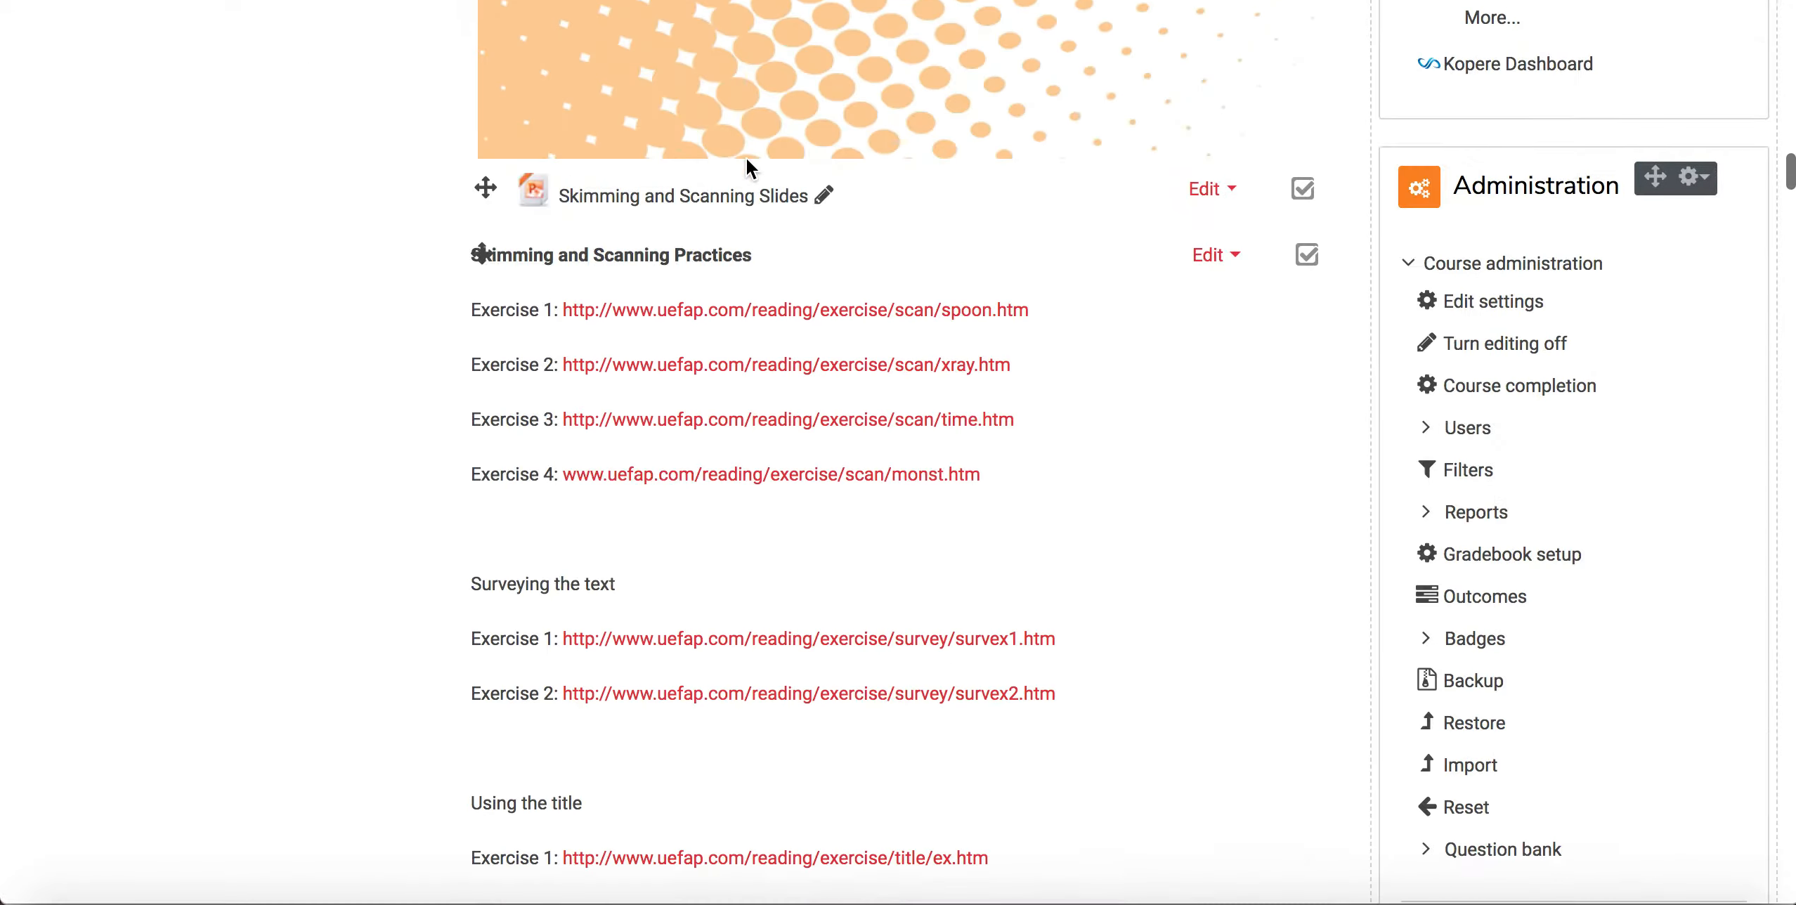
Scroll the editing-mode course page down to the Week 12 (Paraphrasing) section
scroll("down", 3)
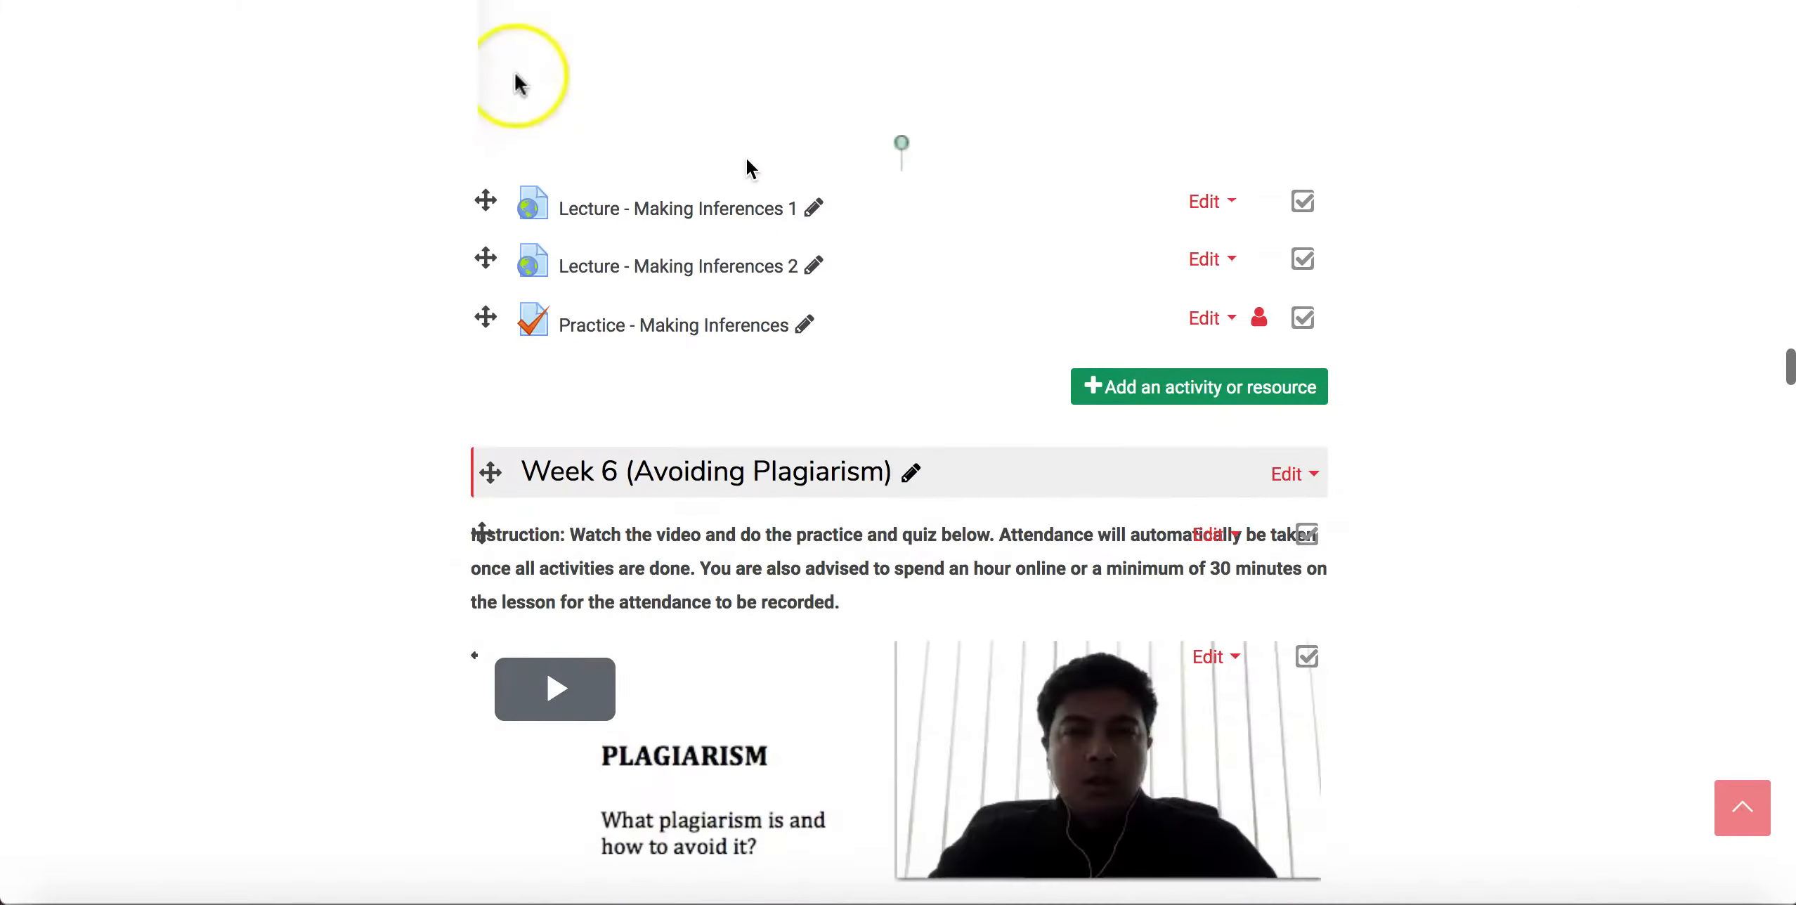
scroll("down", 3)
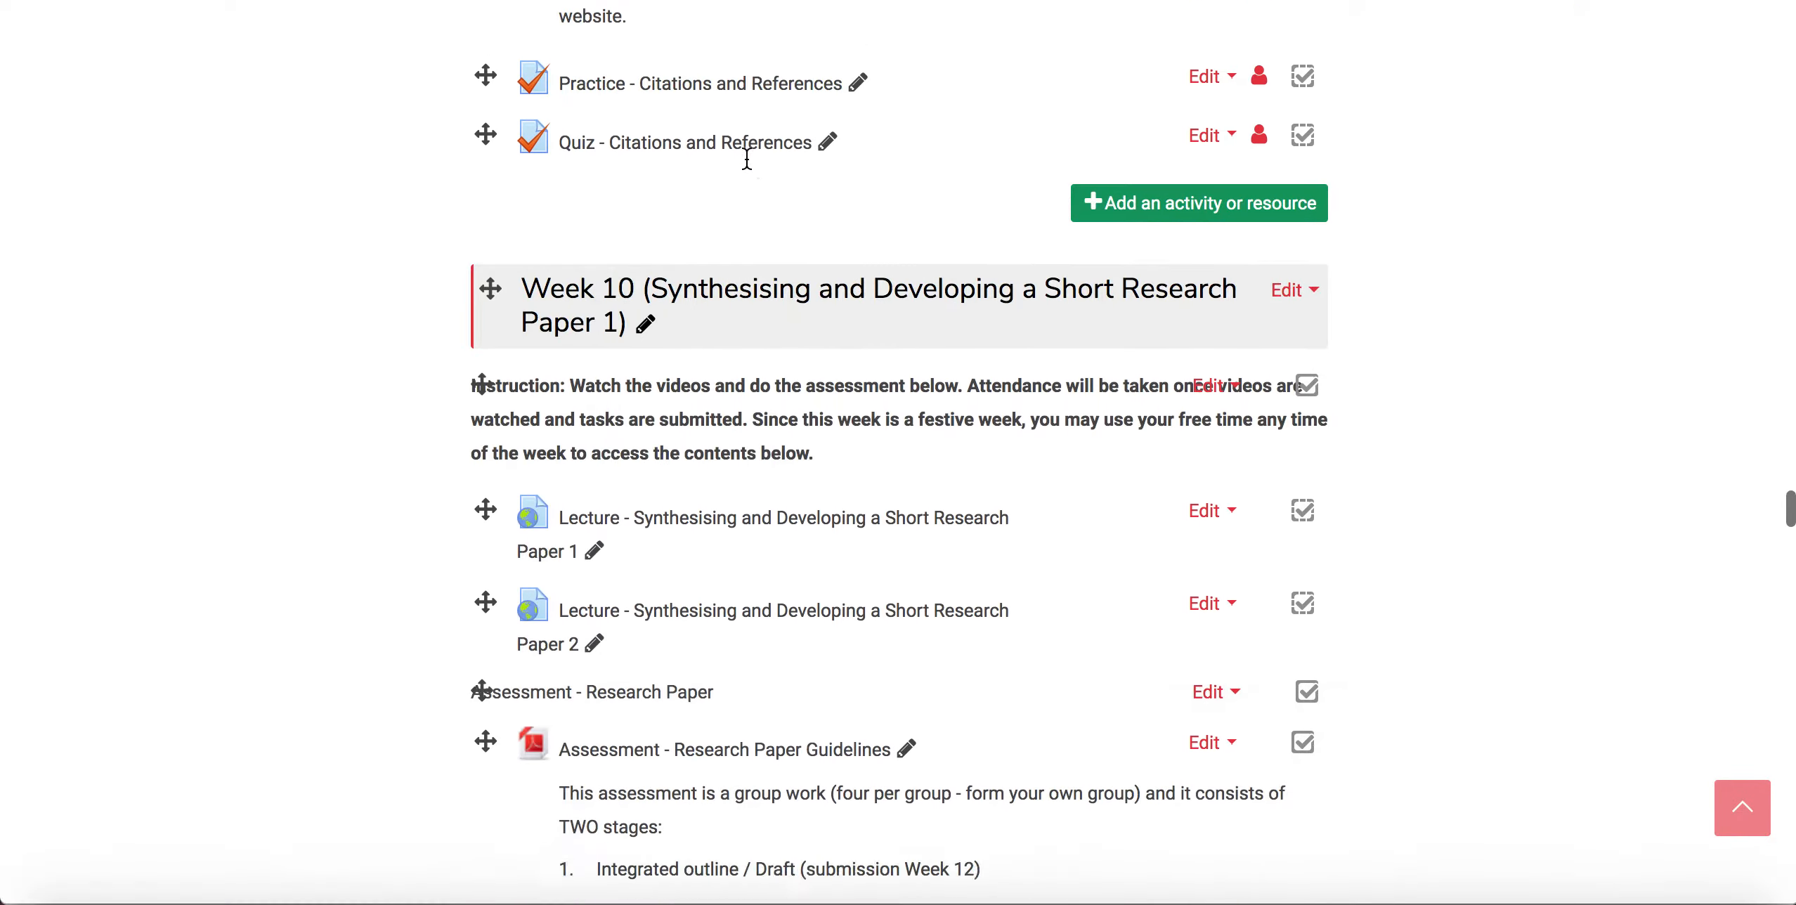
scroll("down", 3)
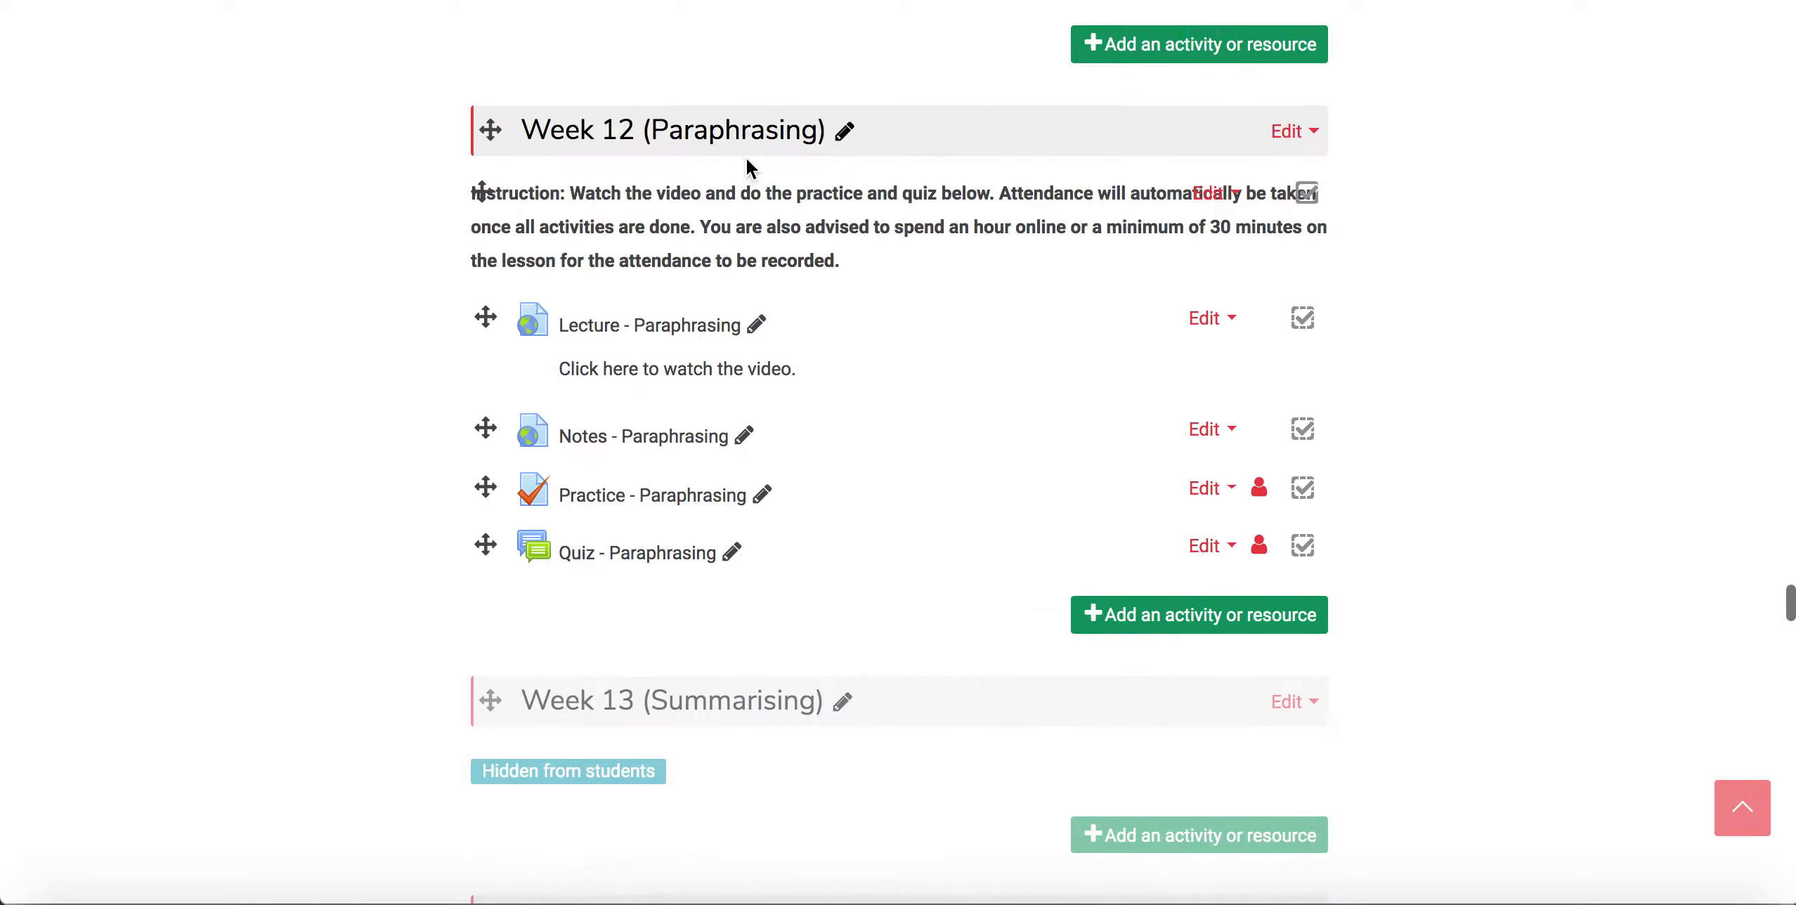
scroll("up", 3)
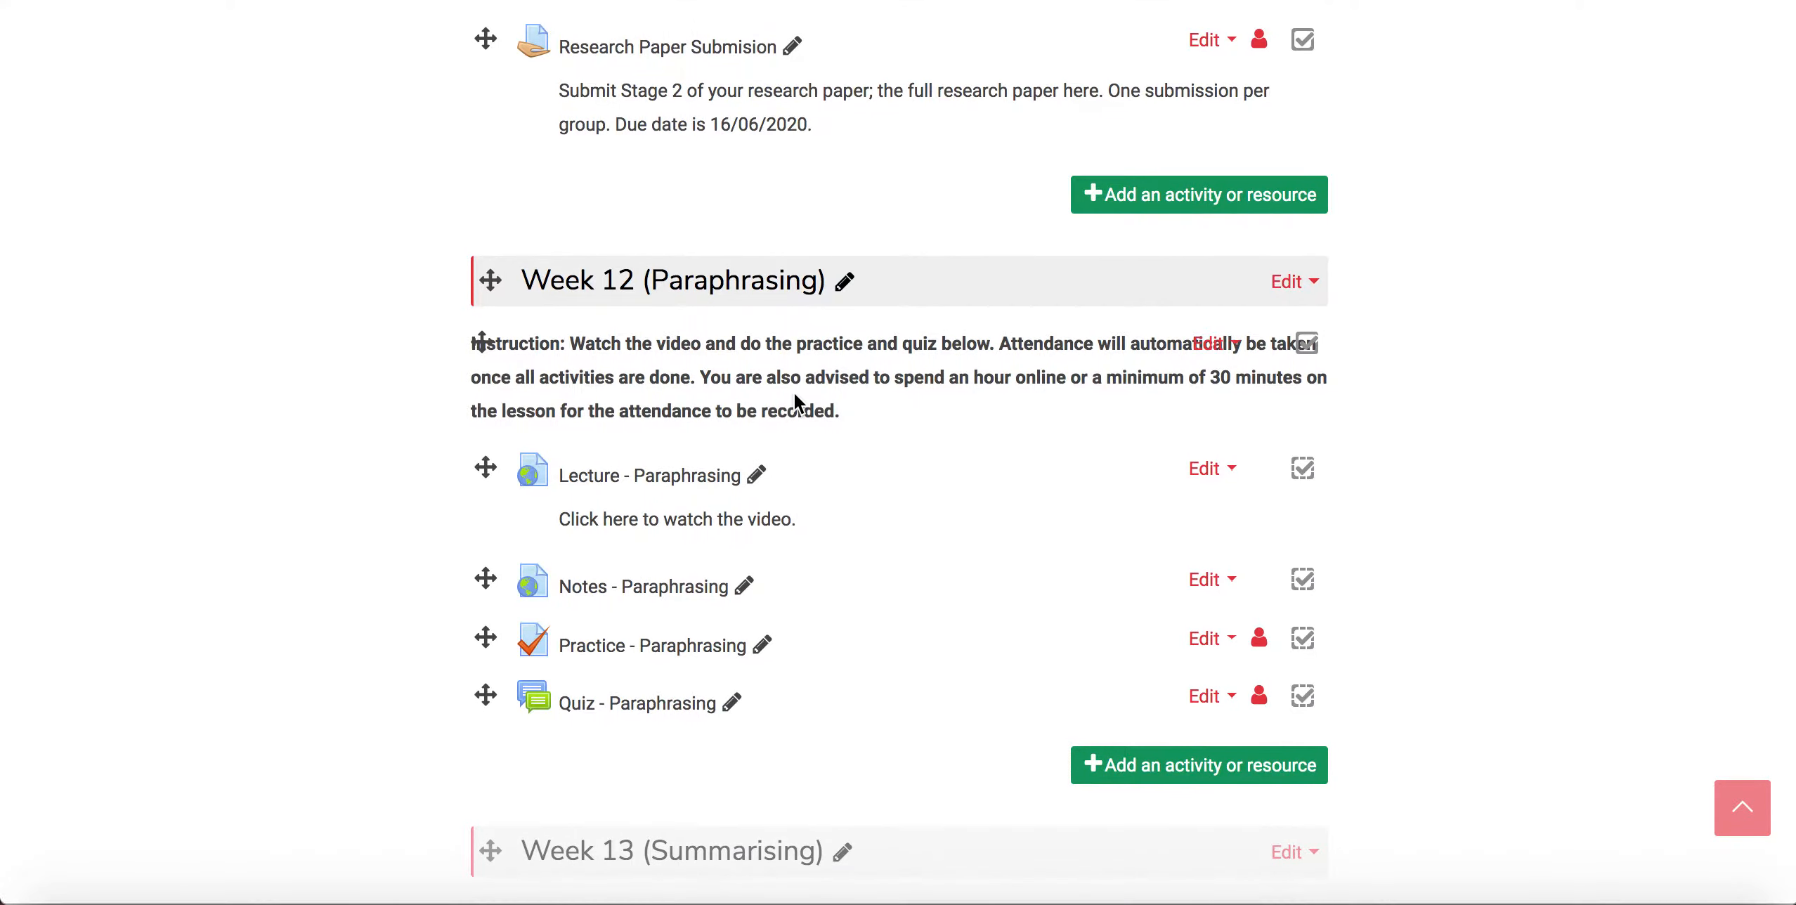
mouse_move(883, 431)
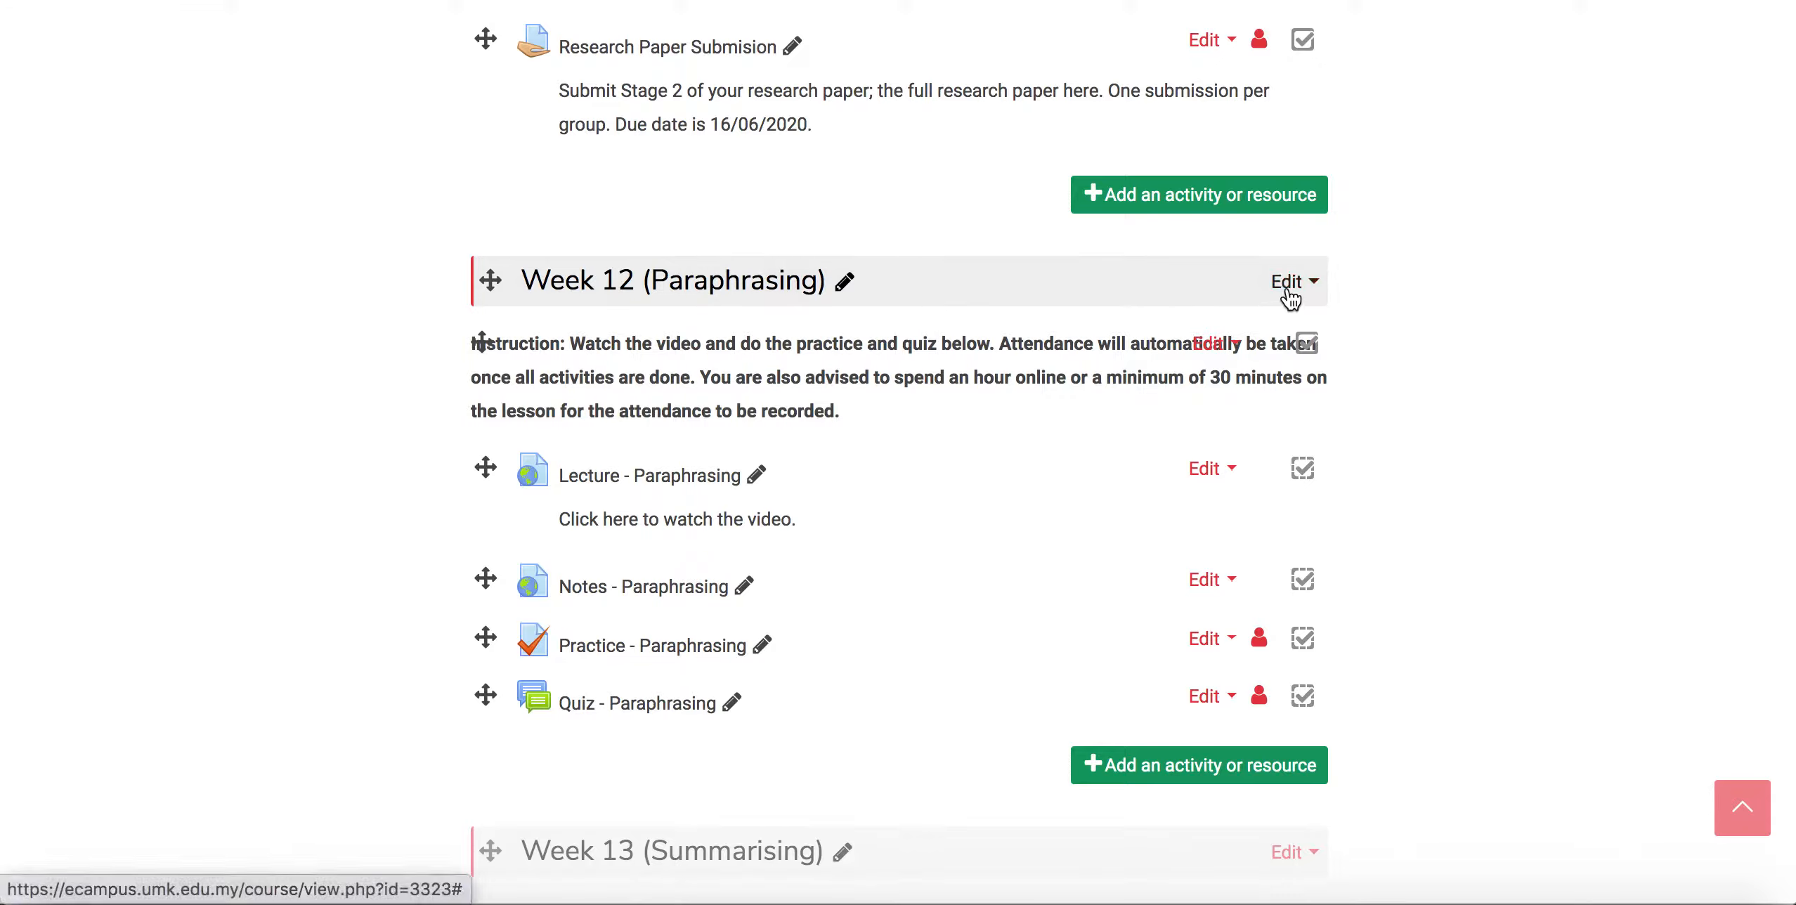
Edit the Week 12 section and expand its Restrict access settings, currently empty
left_click(1287, 282)
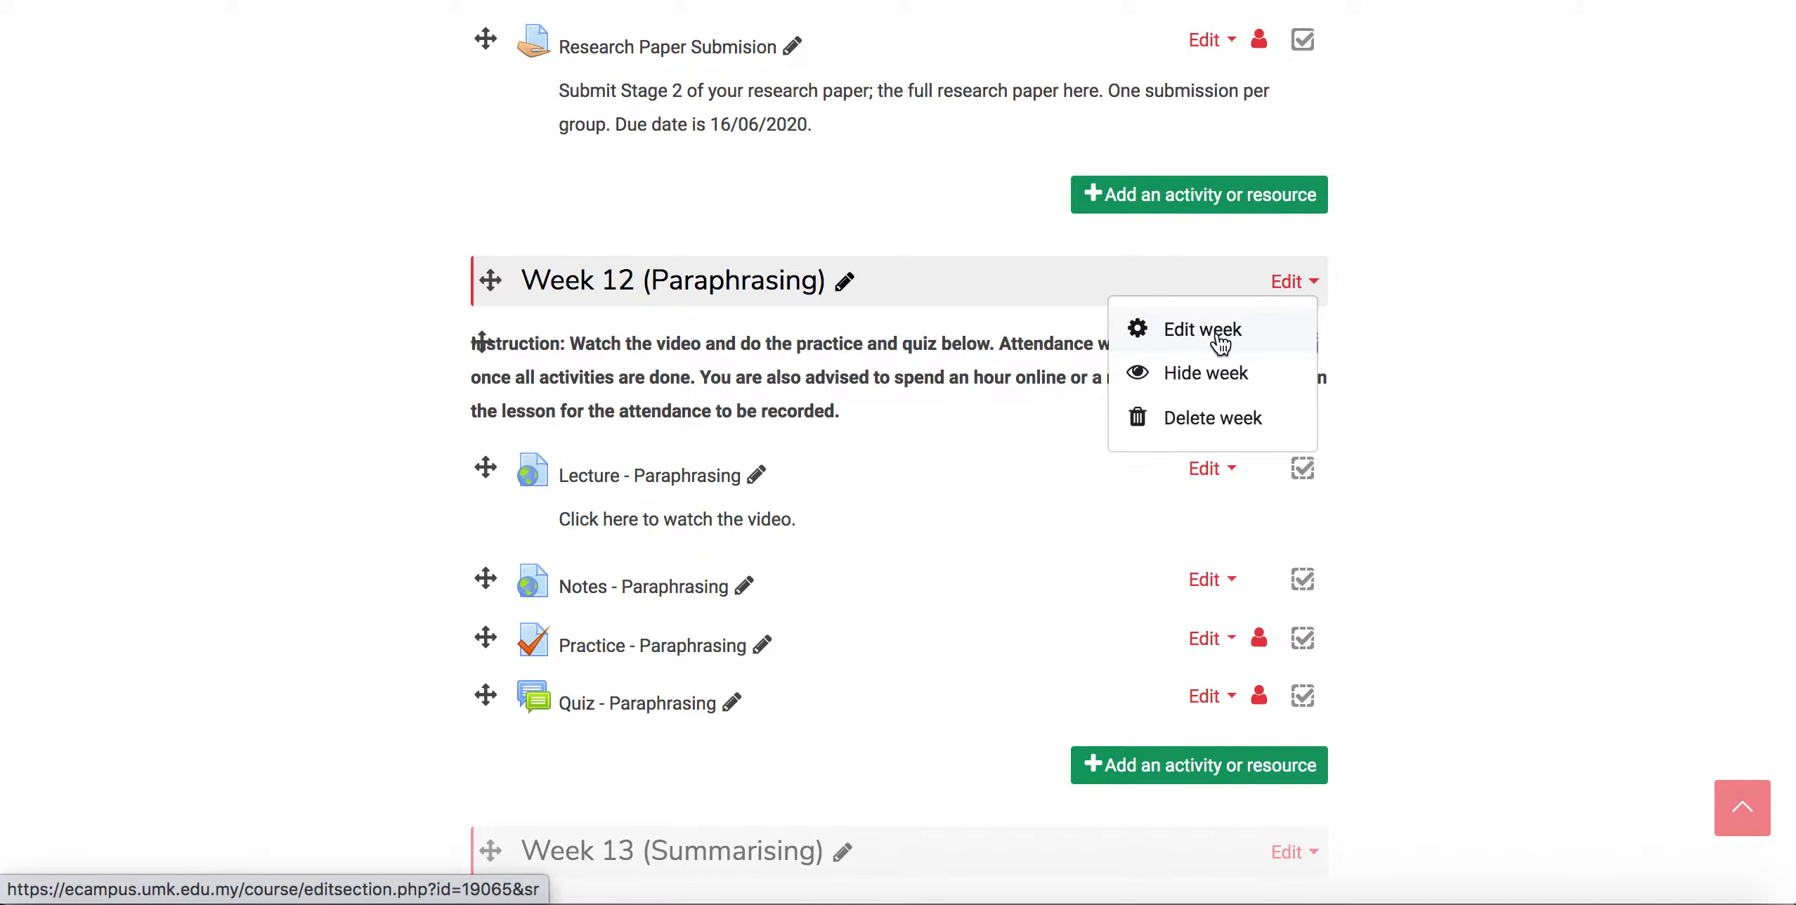
left_click(1200, 330)
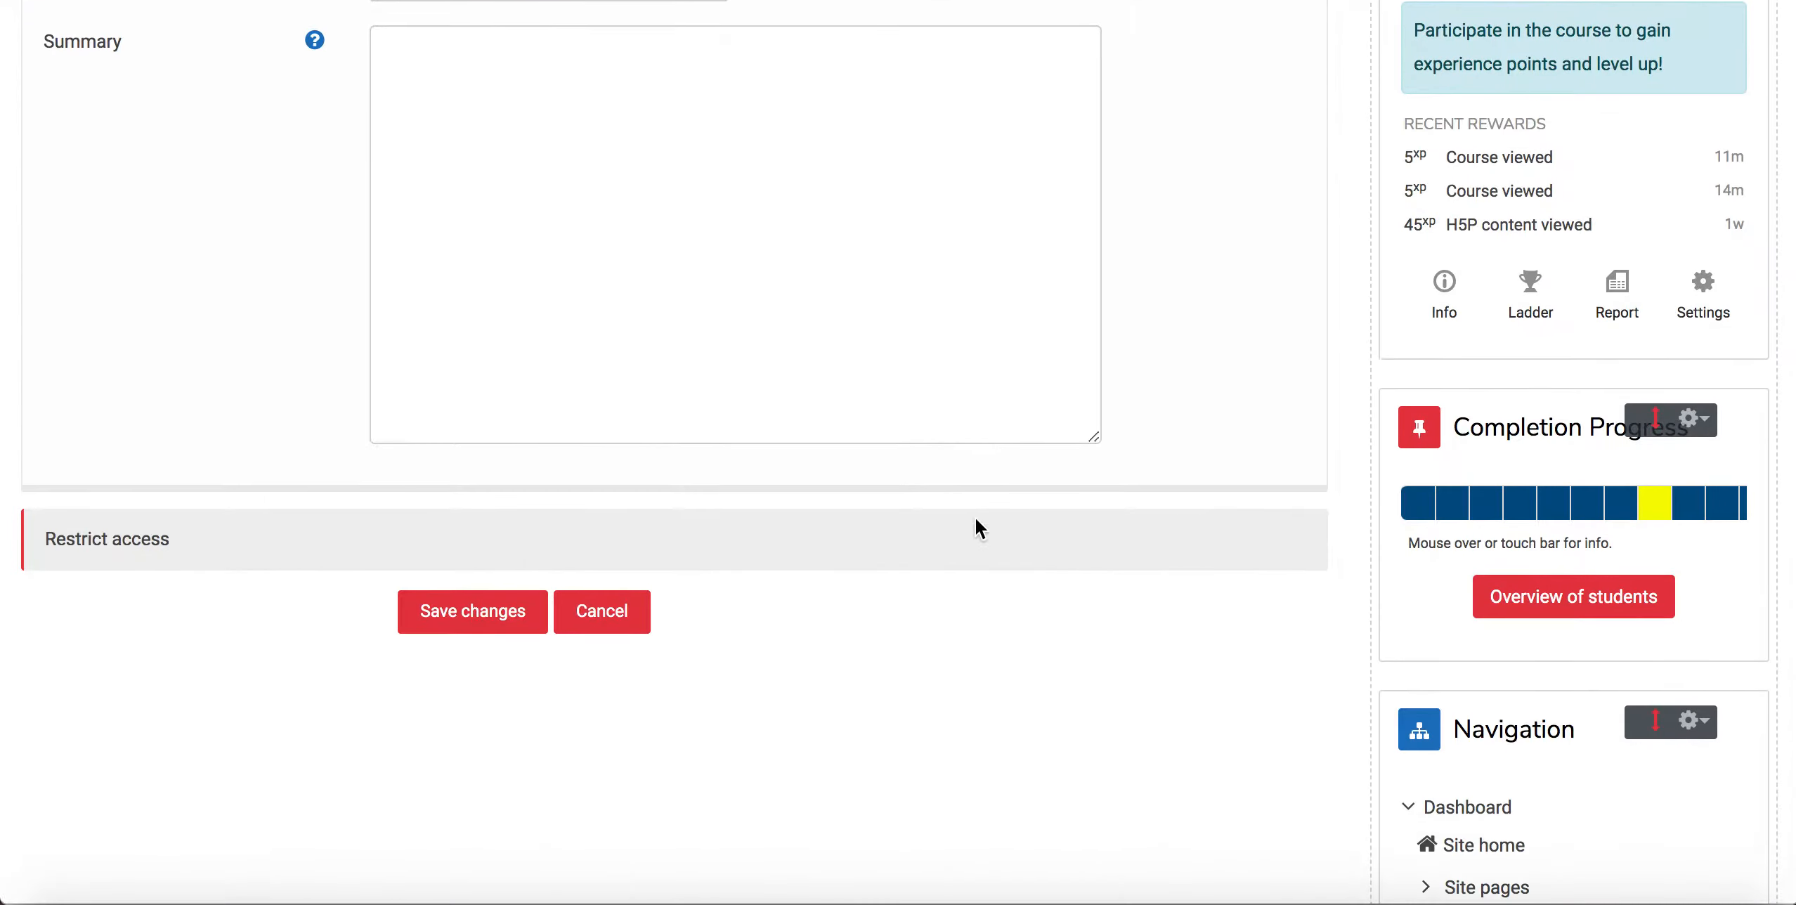
scroll("down", 3)
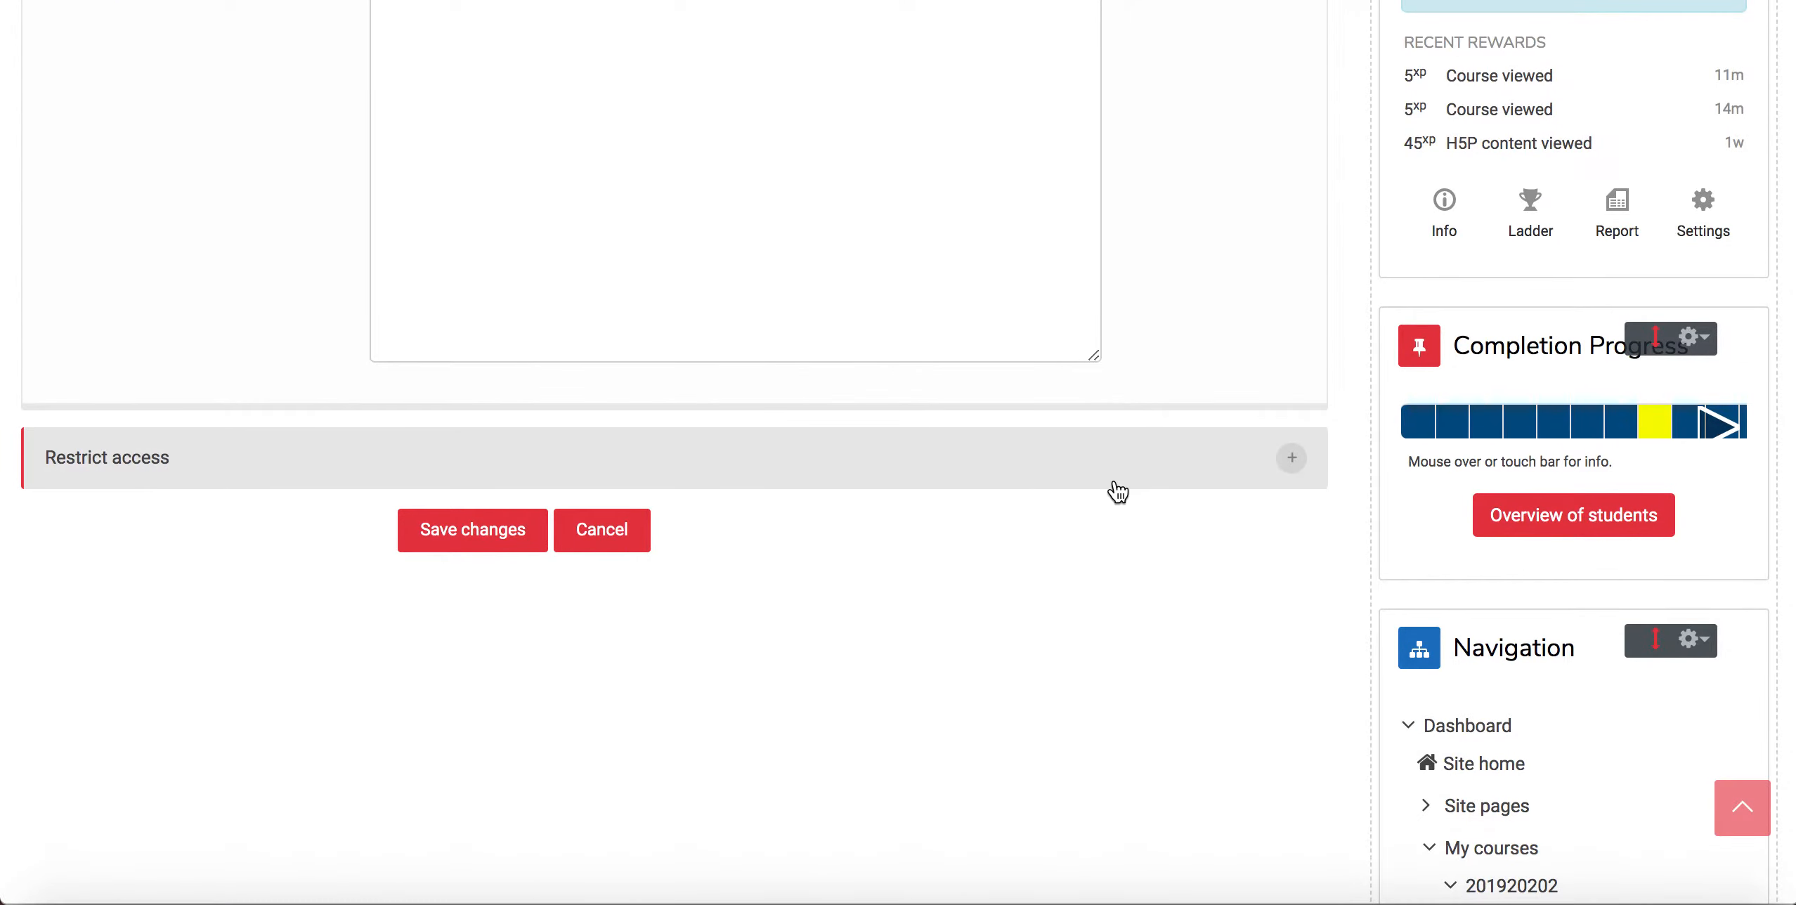
left_click(1291, 458)
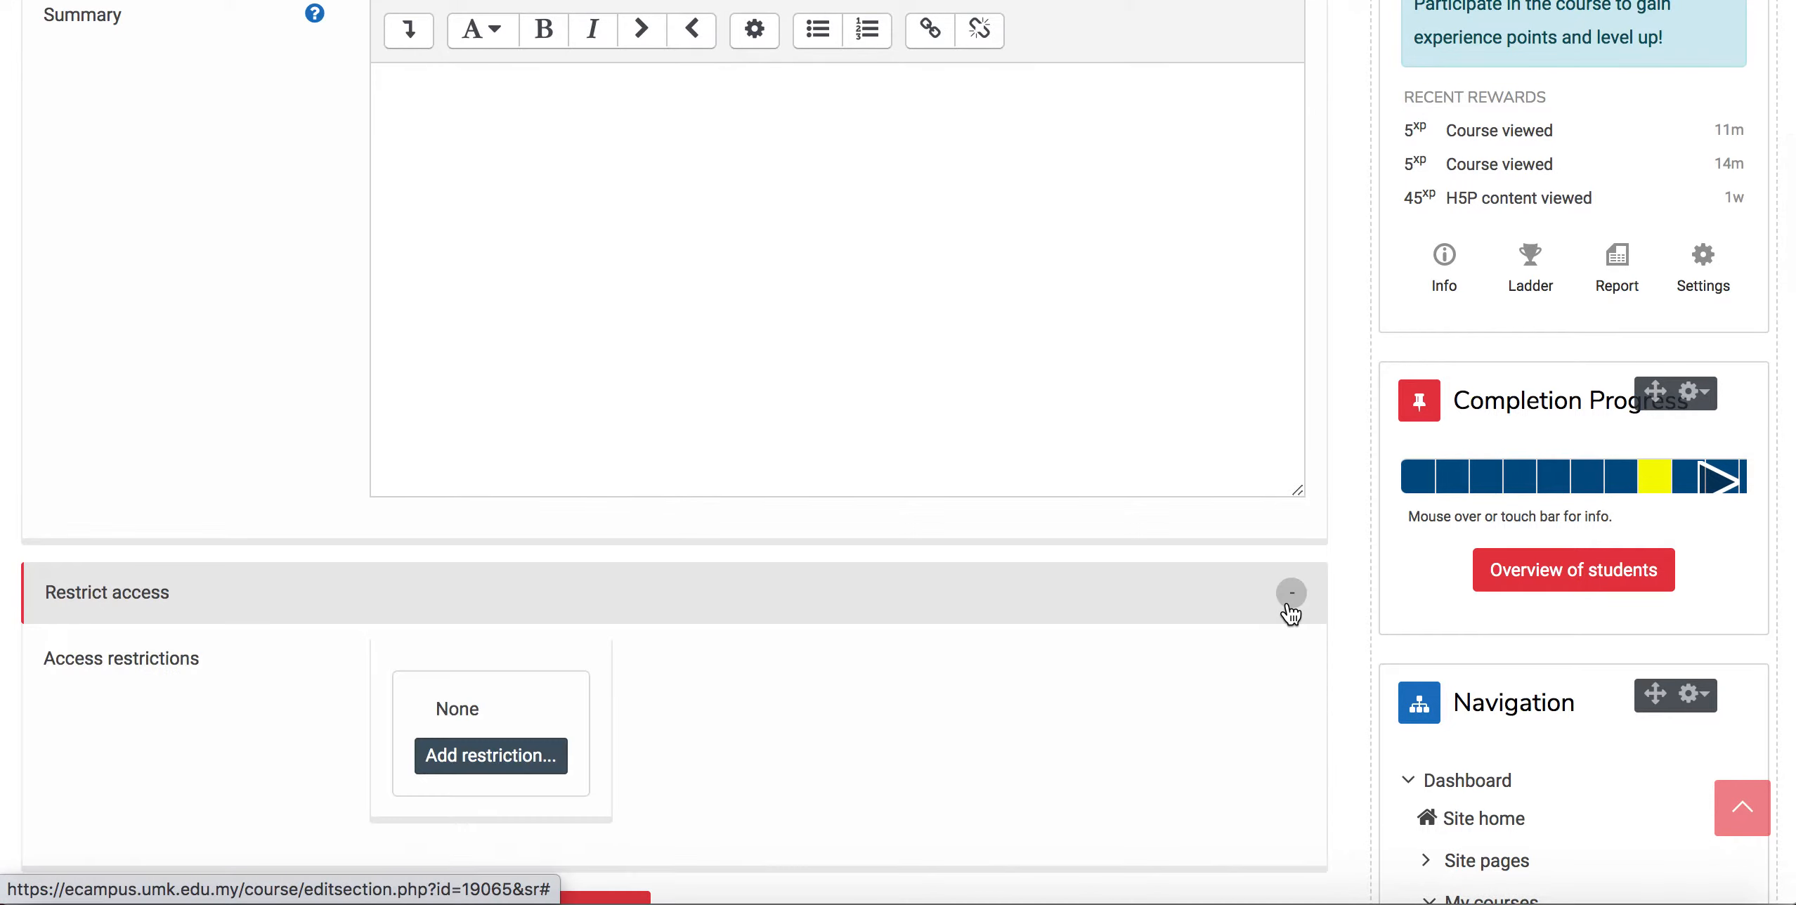
scroll("down", 3)
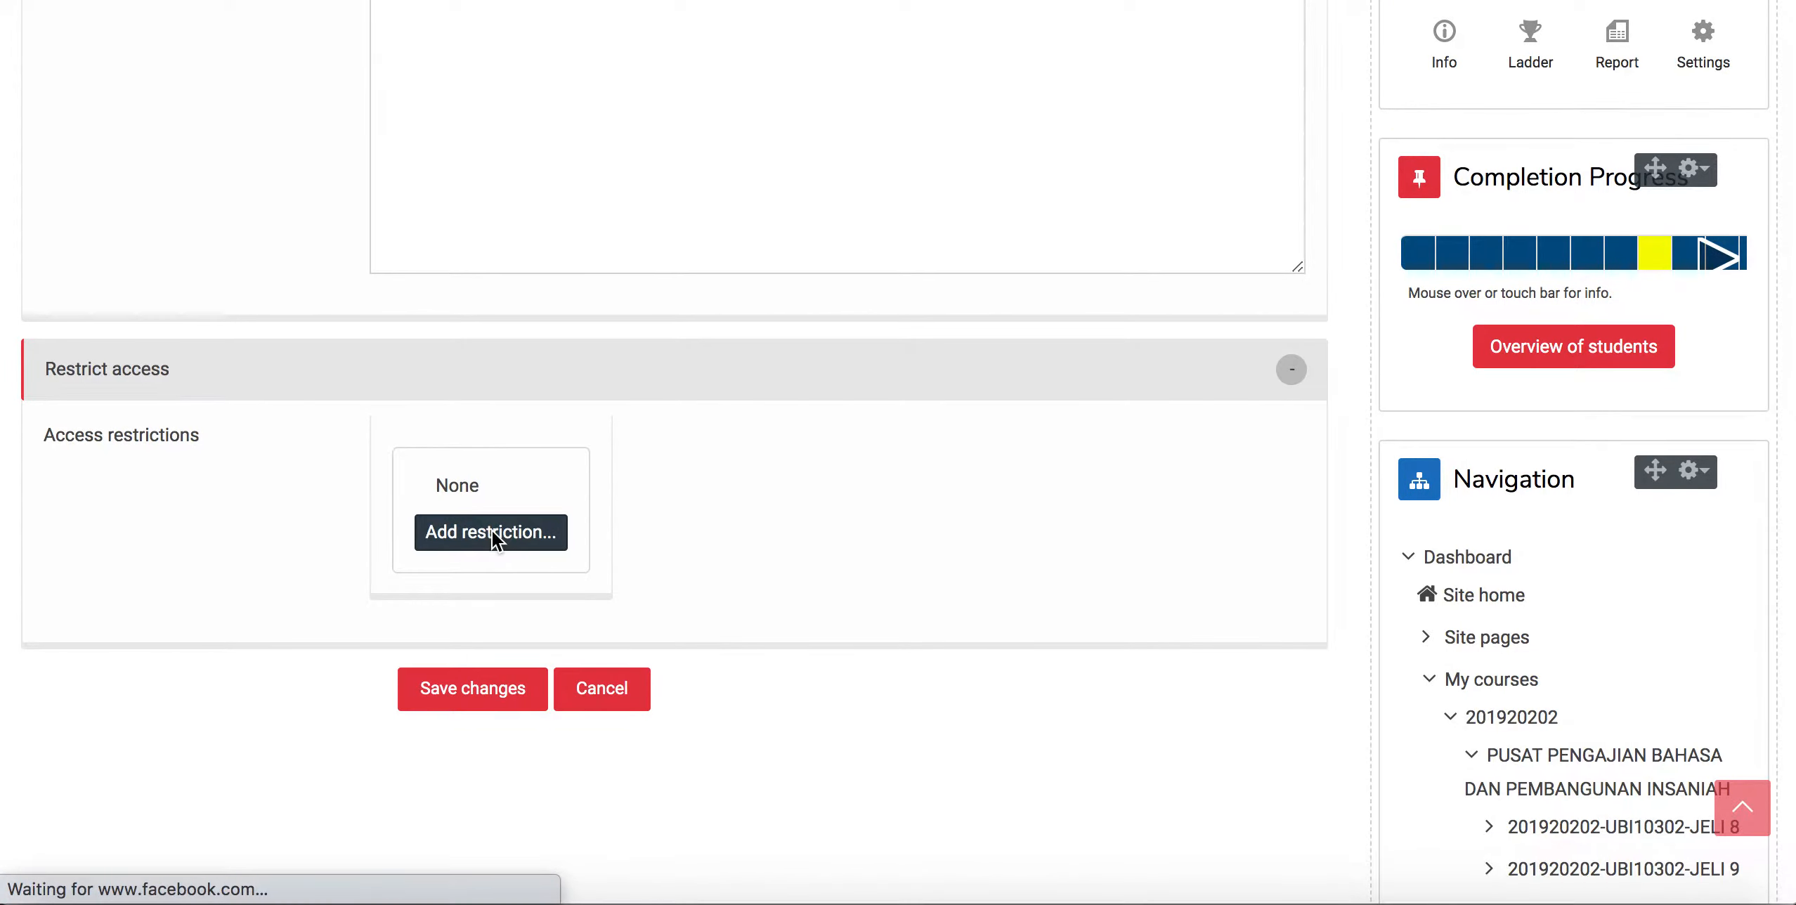
Start adding a restriction so the list of restriction types appears
left_click(490, 531)
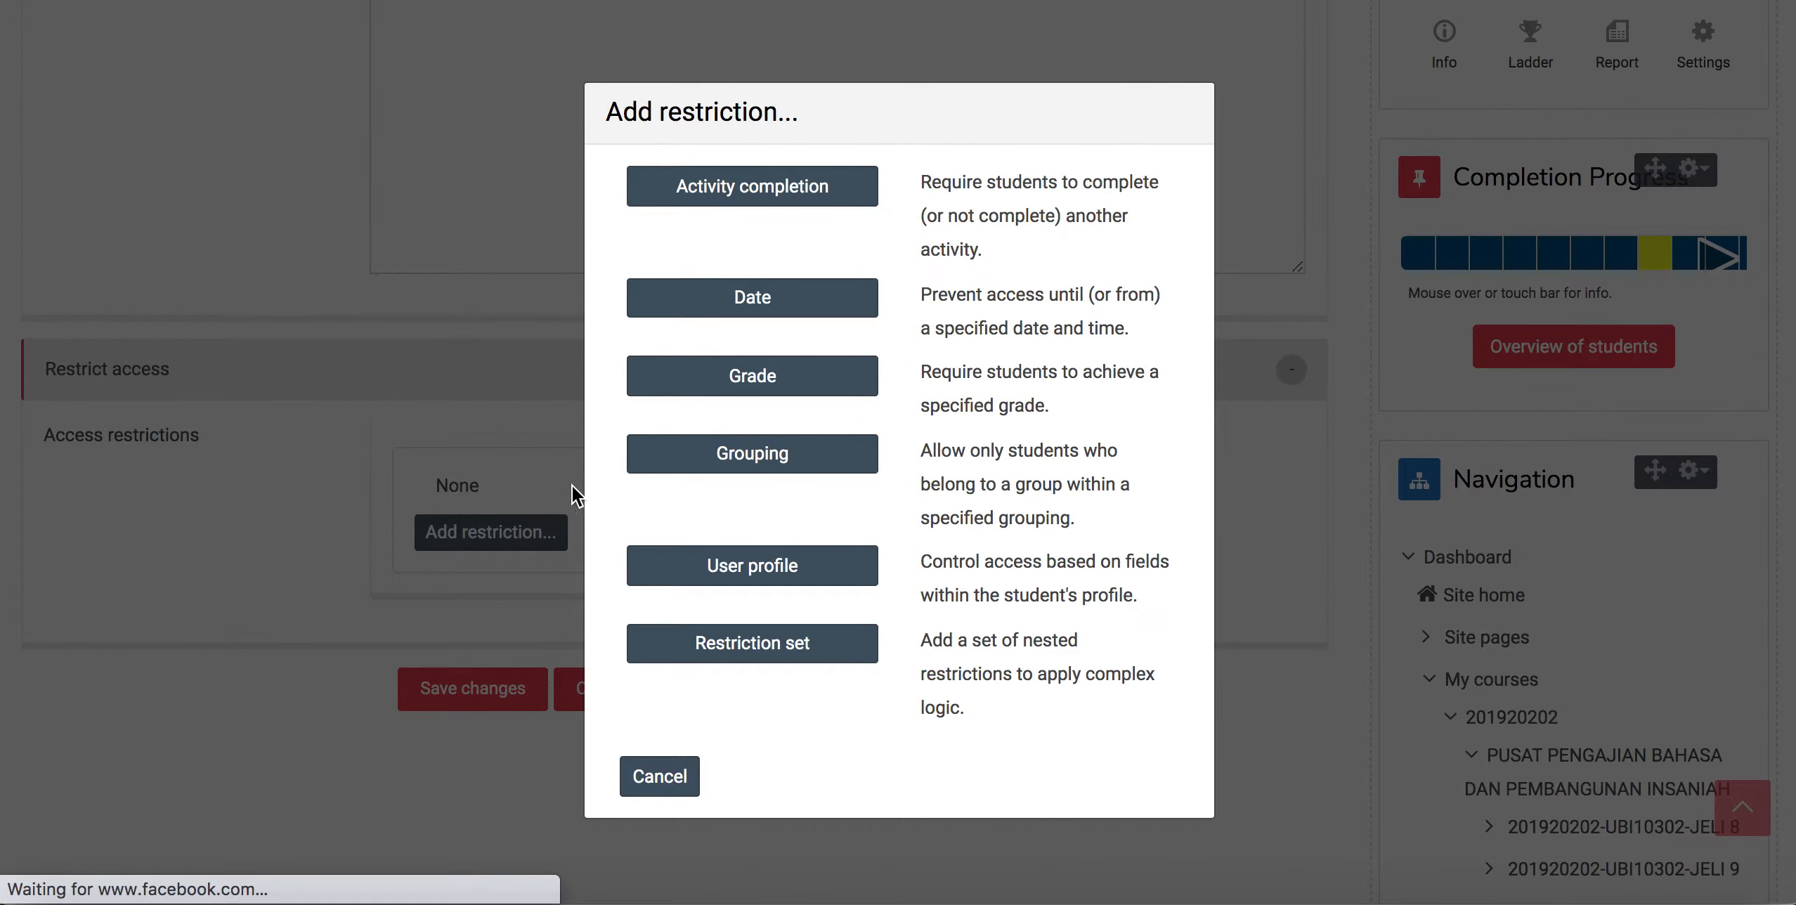
mouse_move(752, 298)
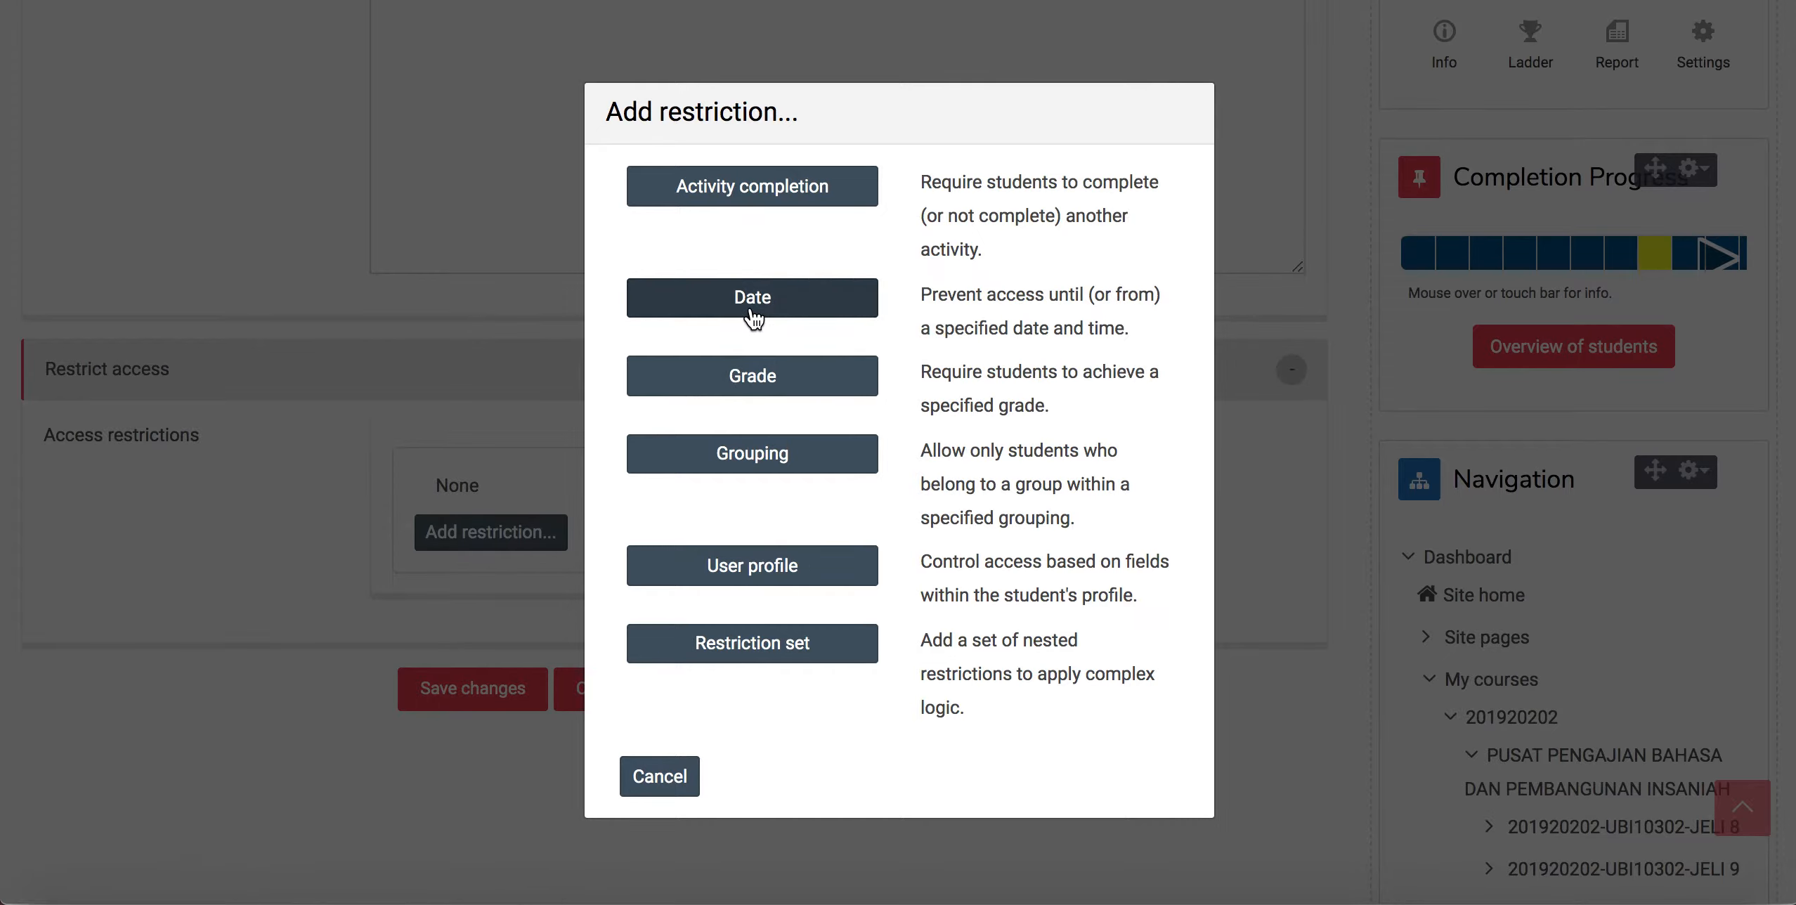
mouse_move(752, 464)
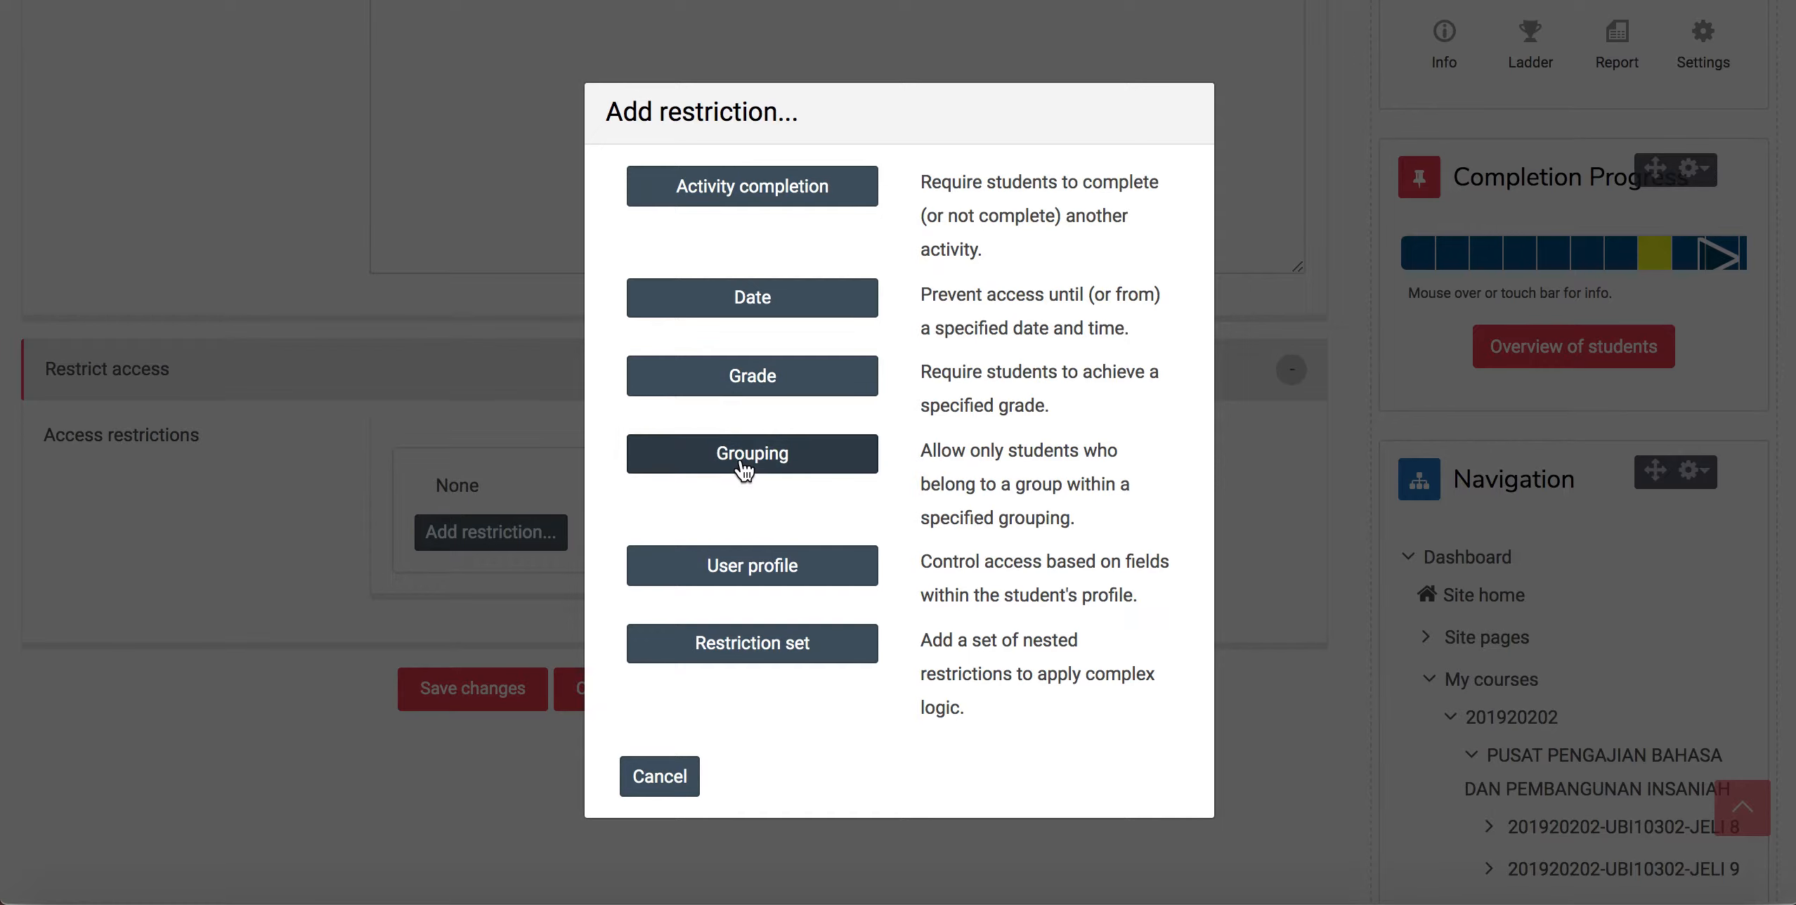
mouse_move(777, 314)
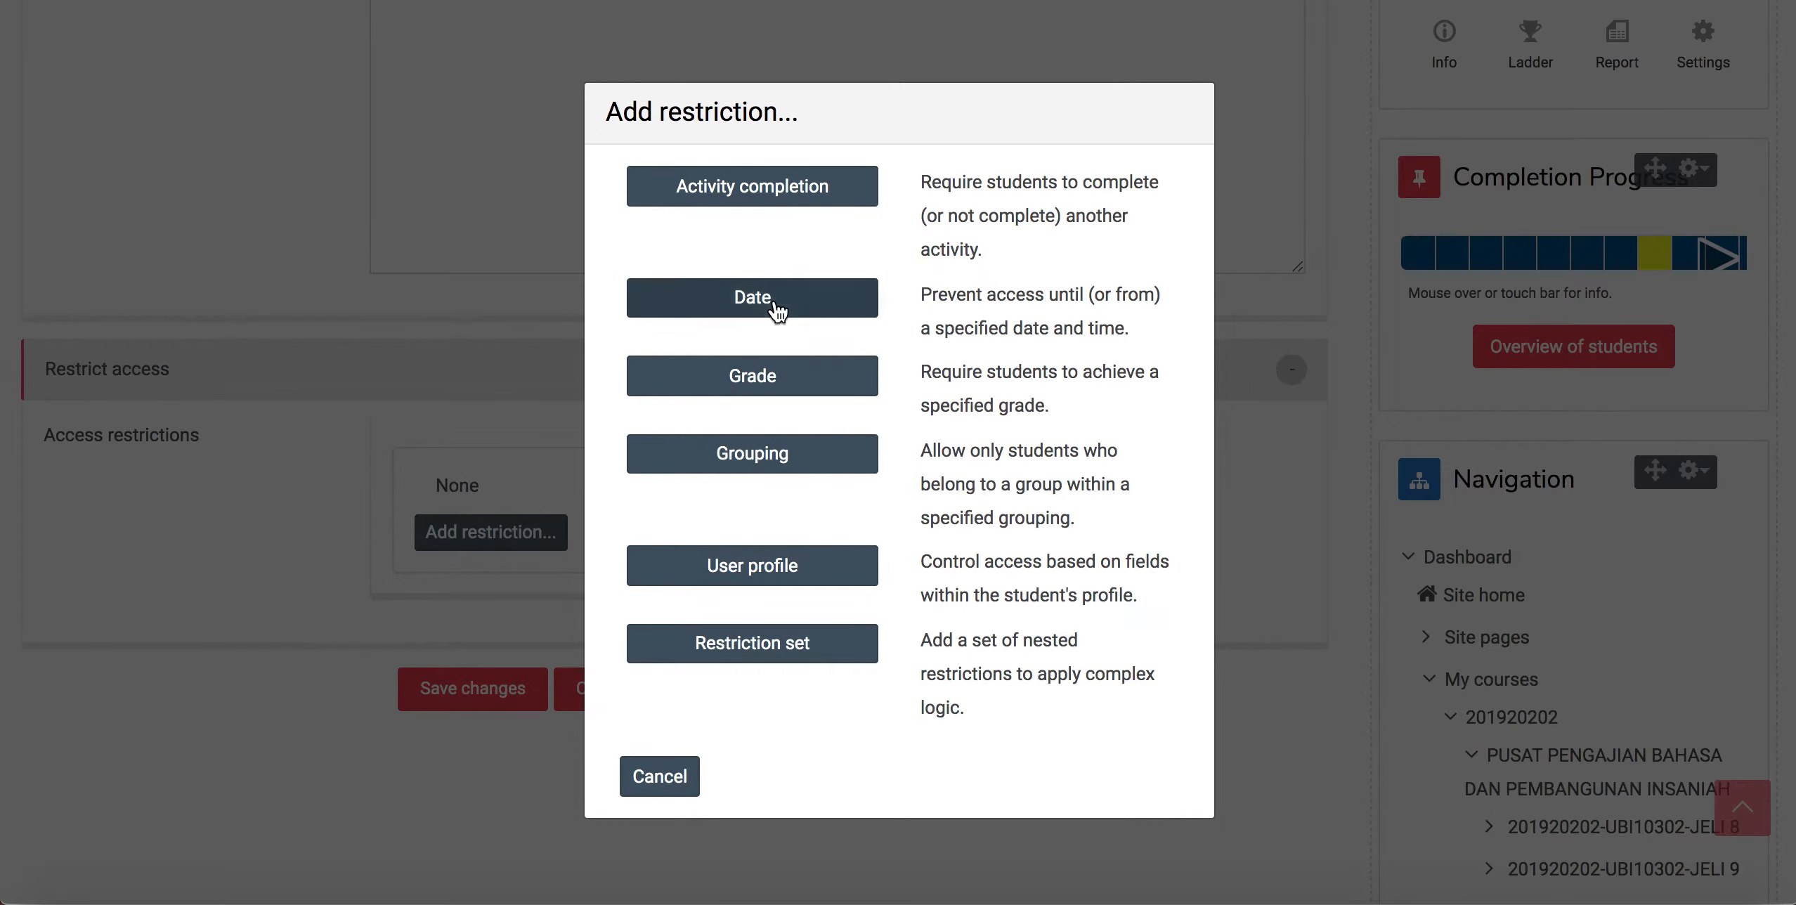
Add a Date restriction allowing access from 7 June 2020 at 08:00
left_click(752, 297)
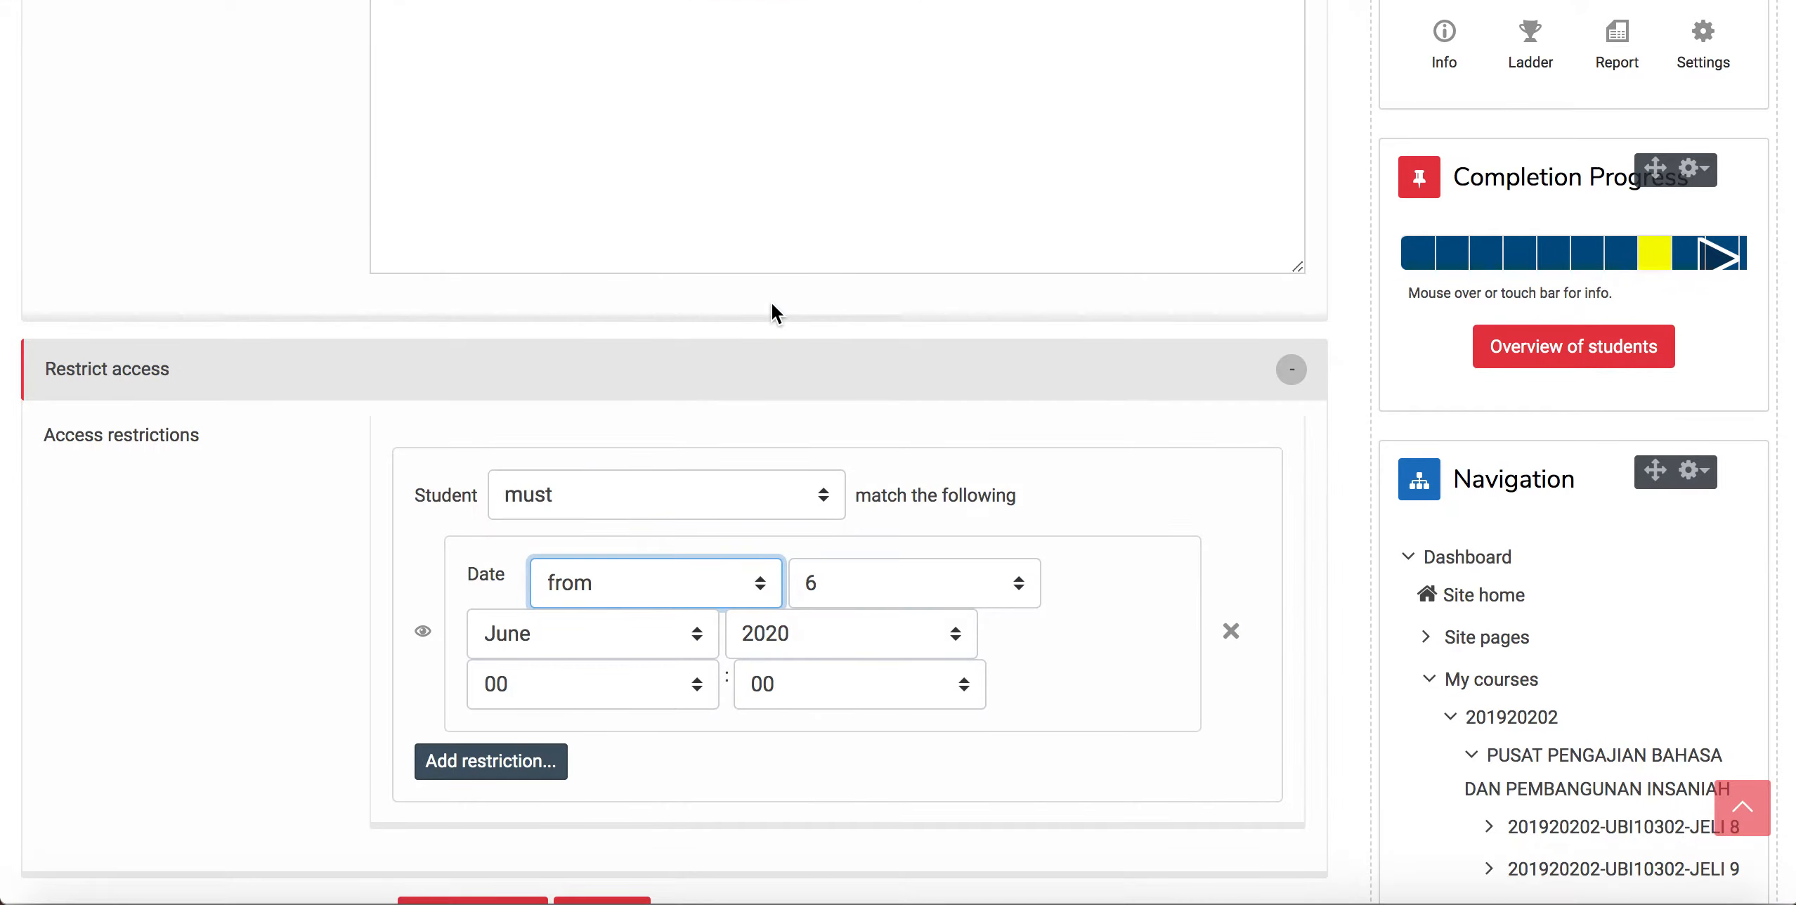
scroll("down", 3)
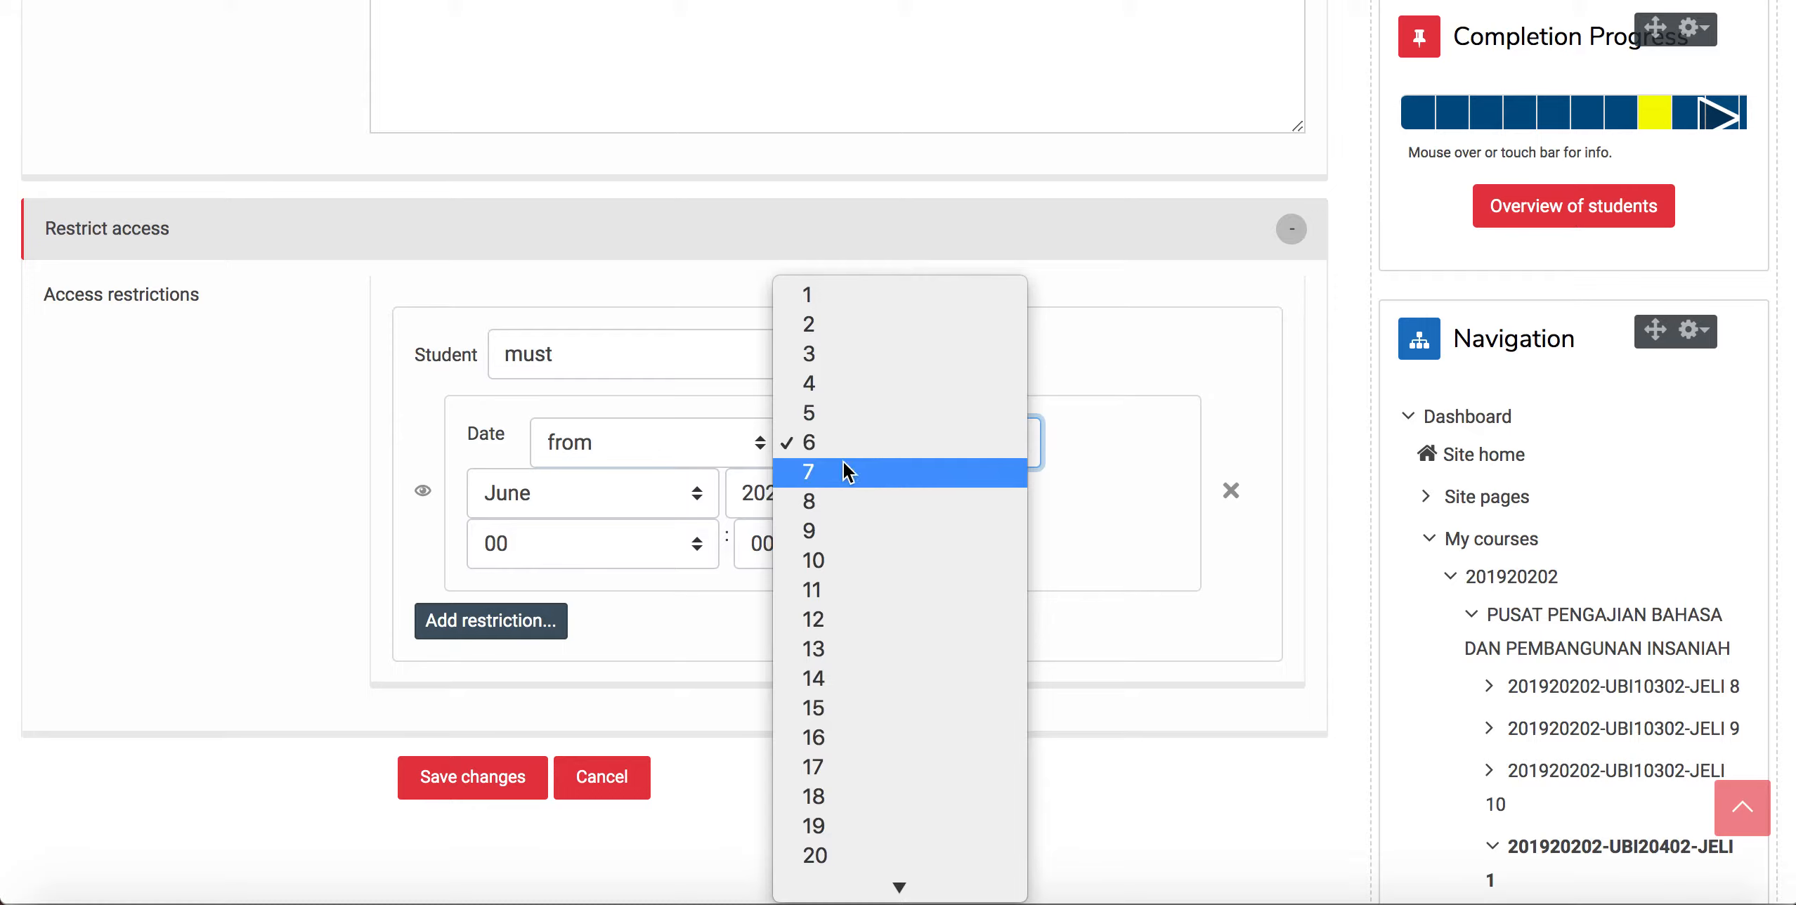
mouse_move(846, 480)
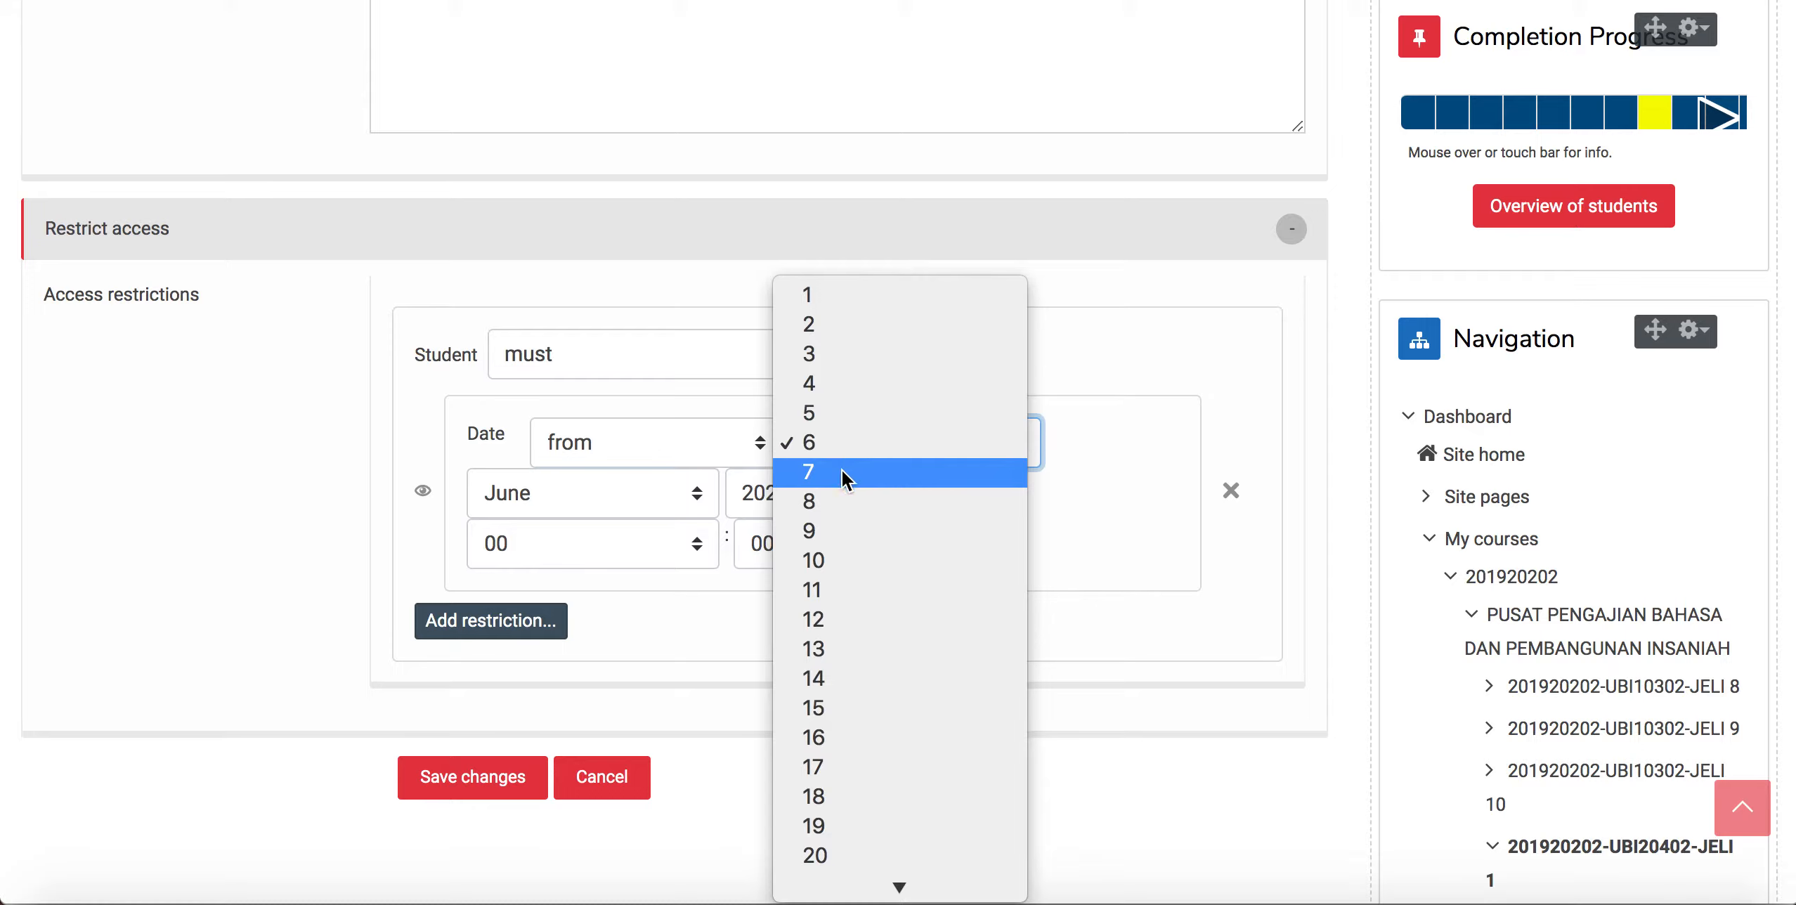
left_click(809, 472)
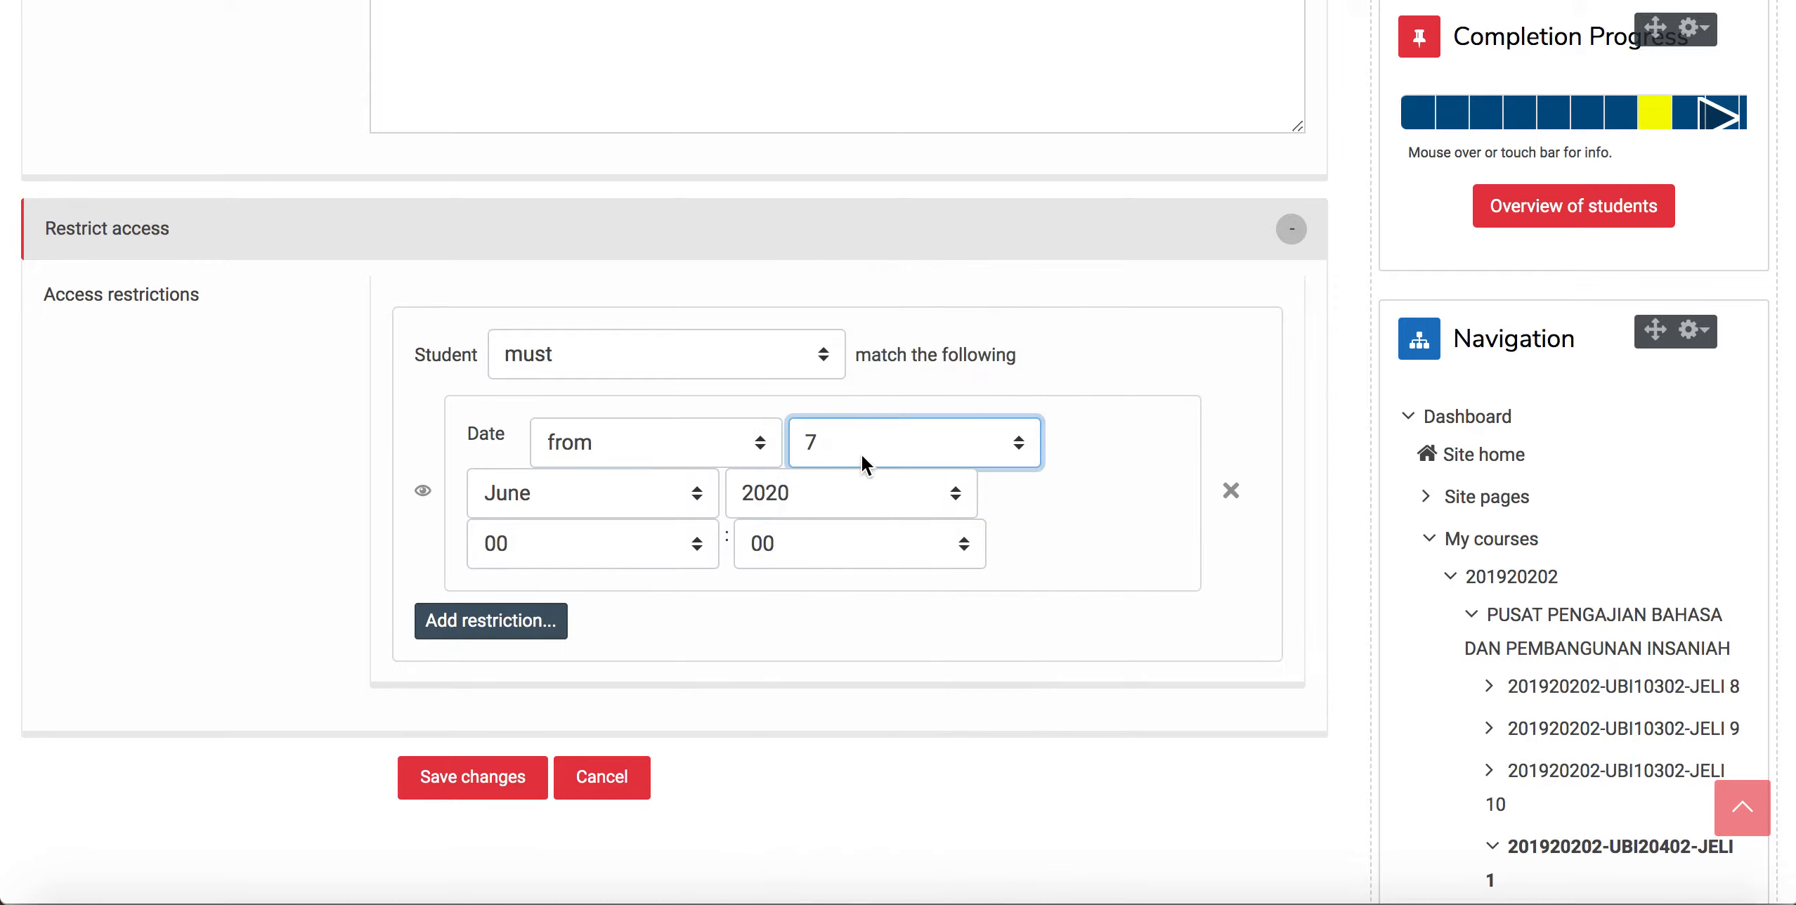
mouse_move(678, 532)
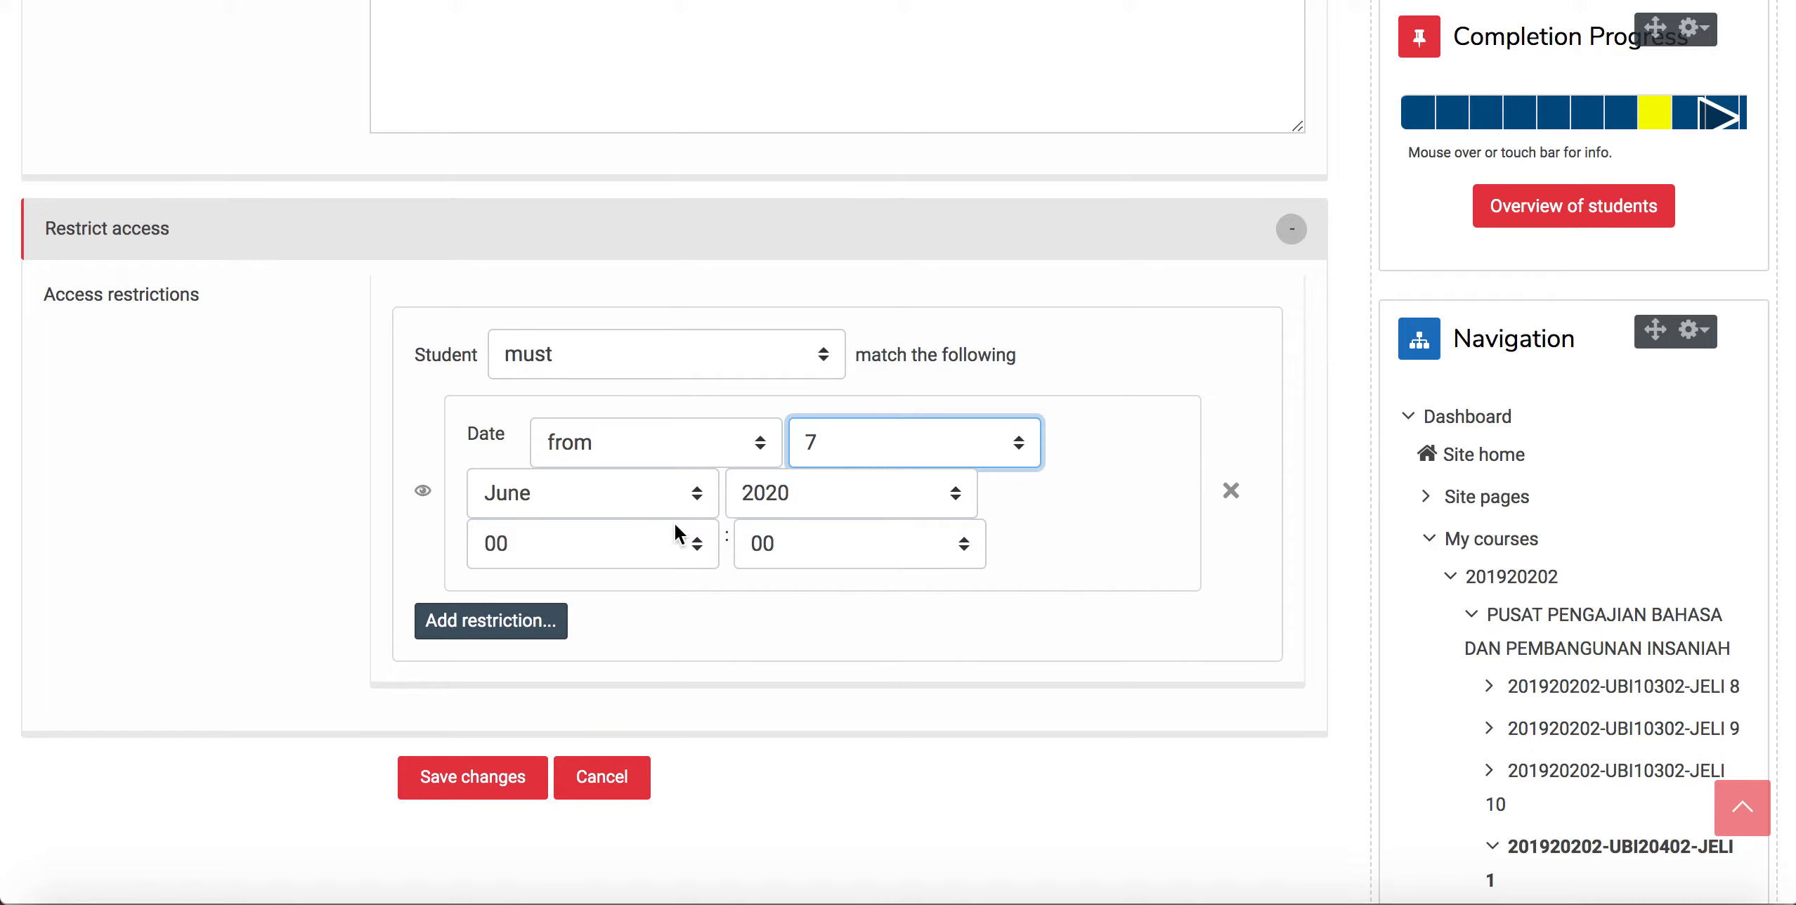
left_click(591, 542)
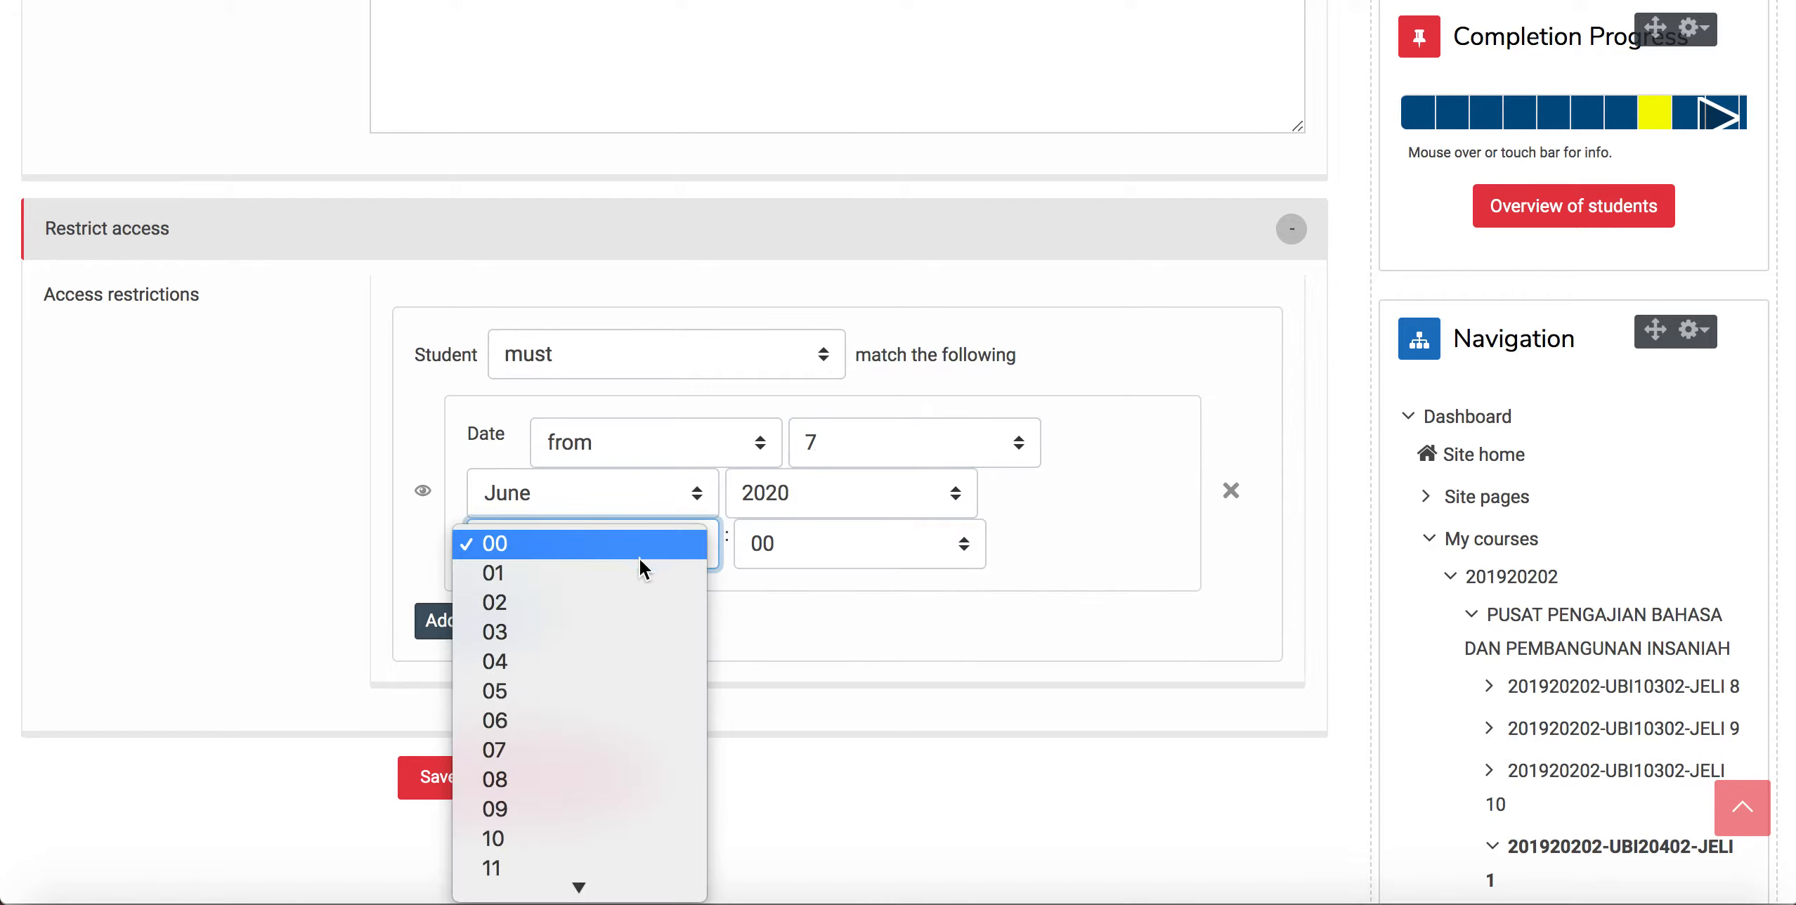
mouse_move(532, 780)
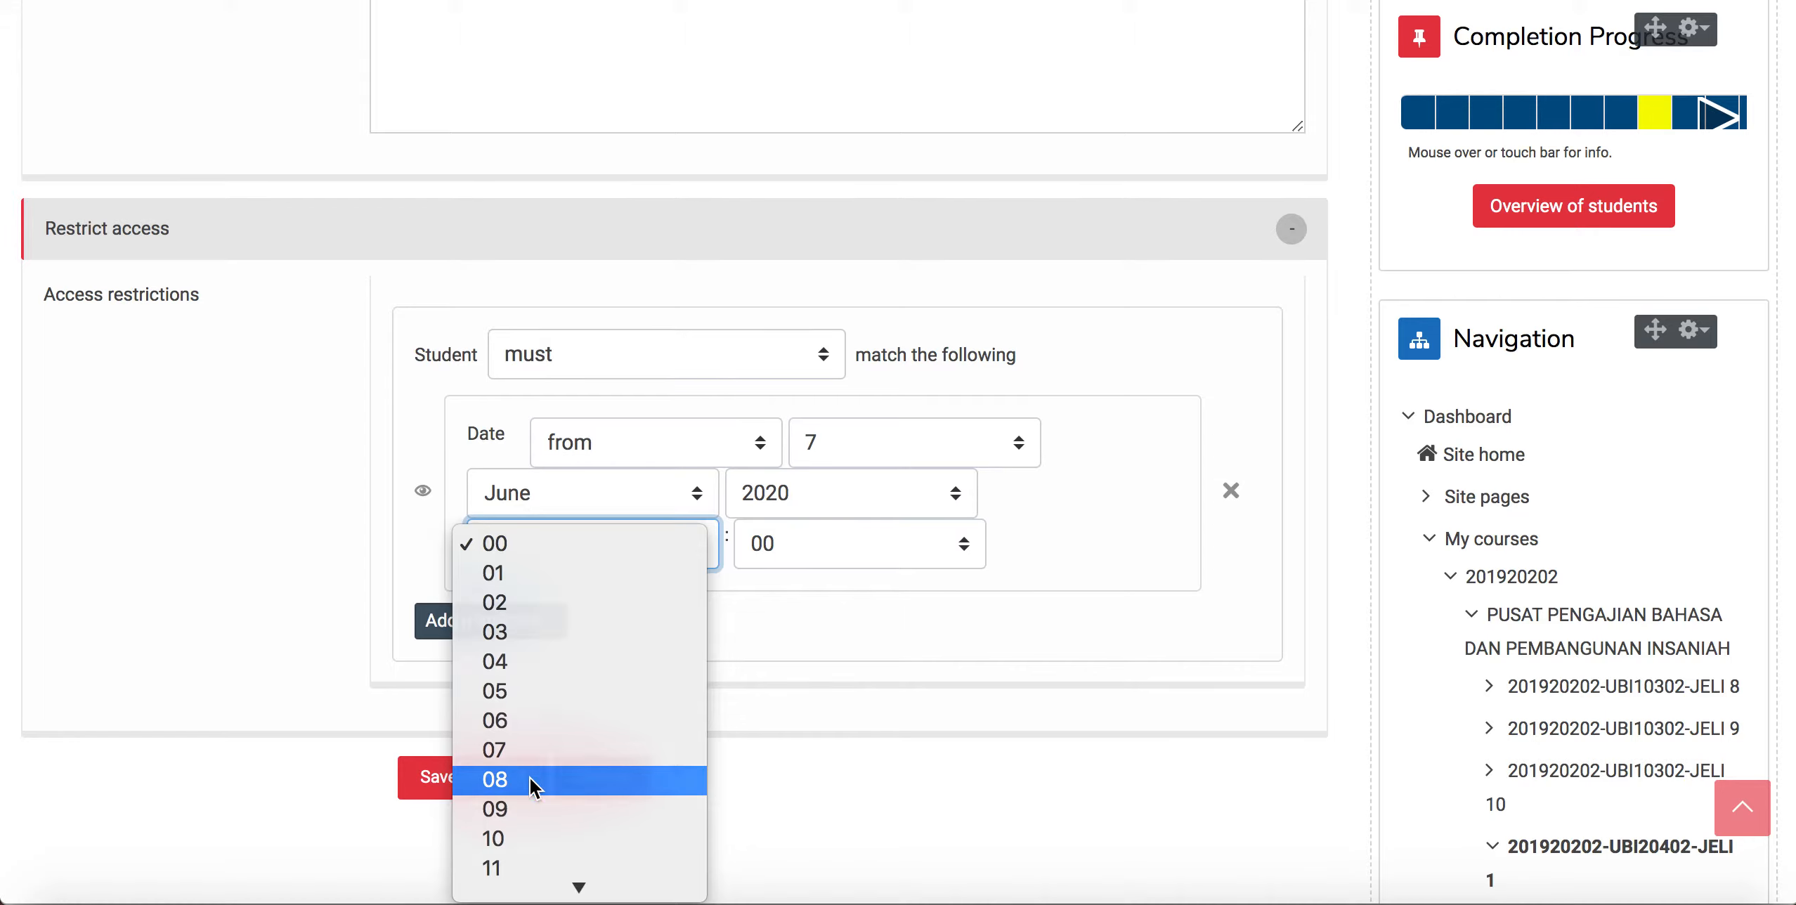
left_click(494, 779)
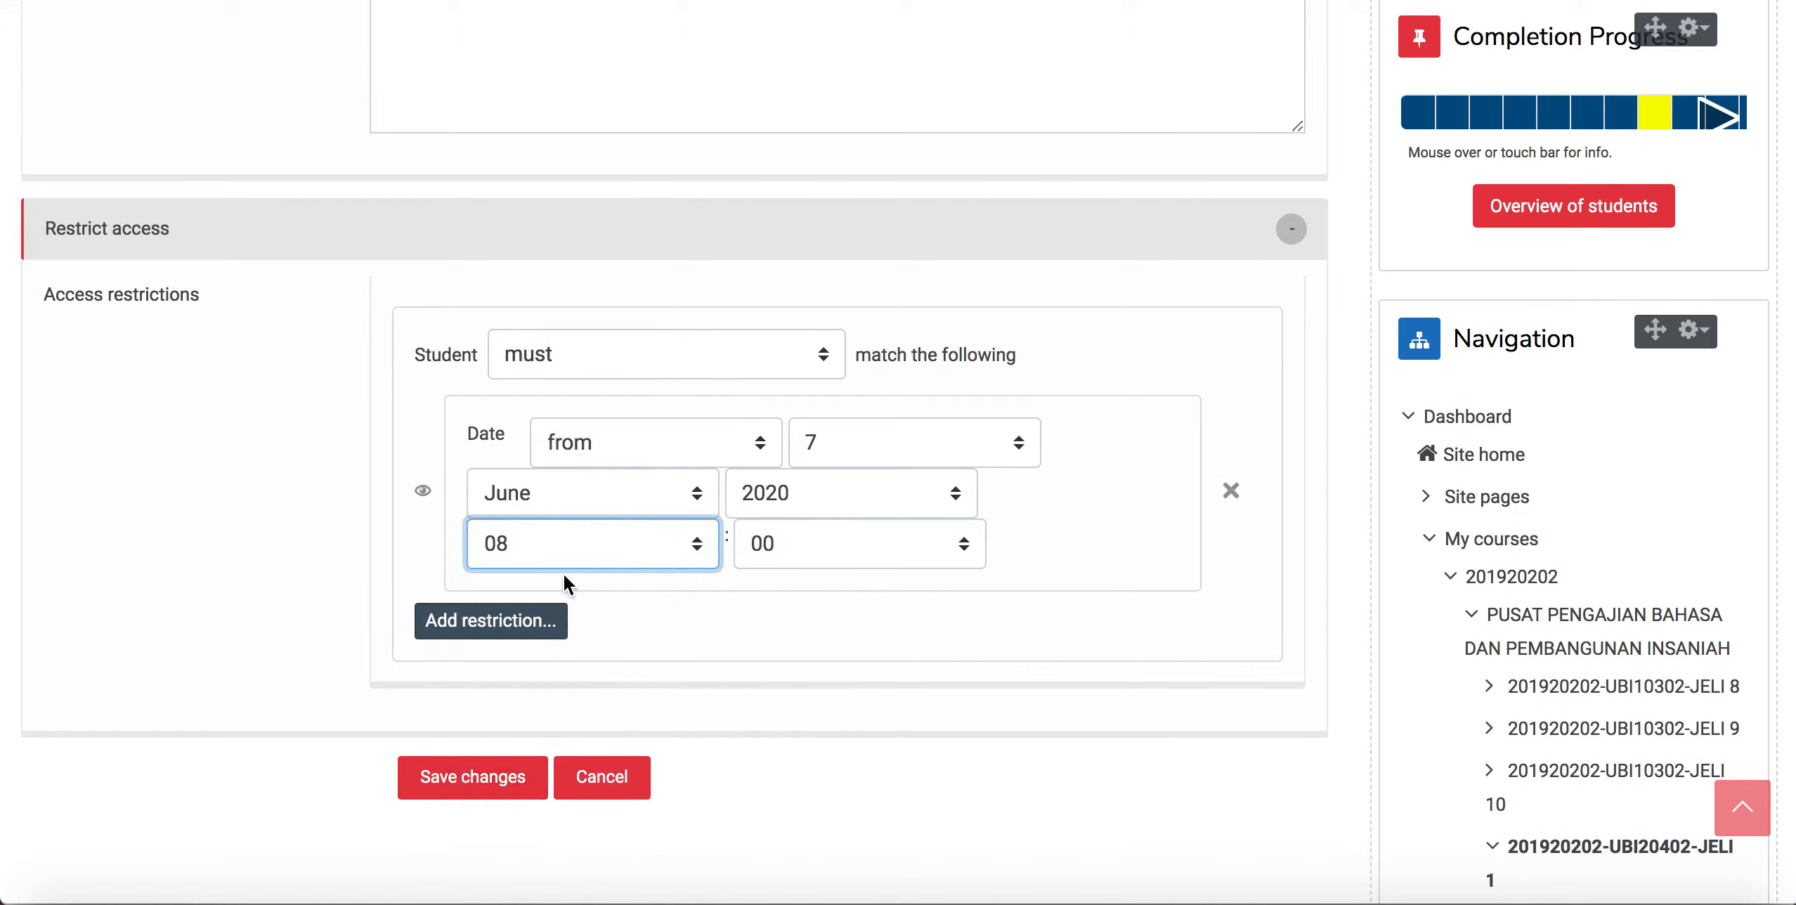
mouse_move(493, 770)
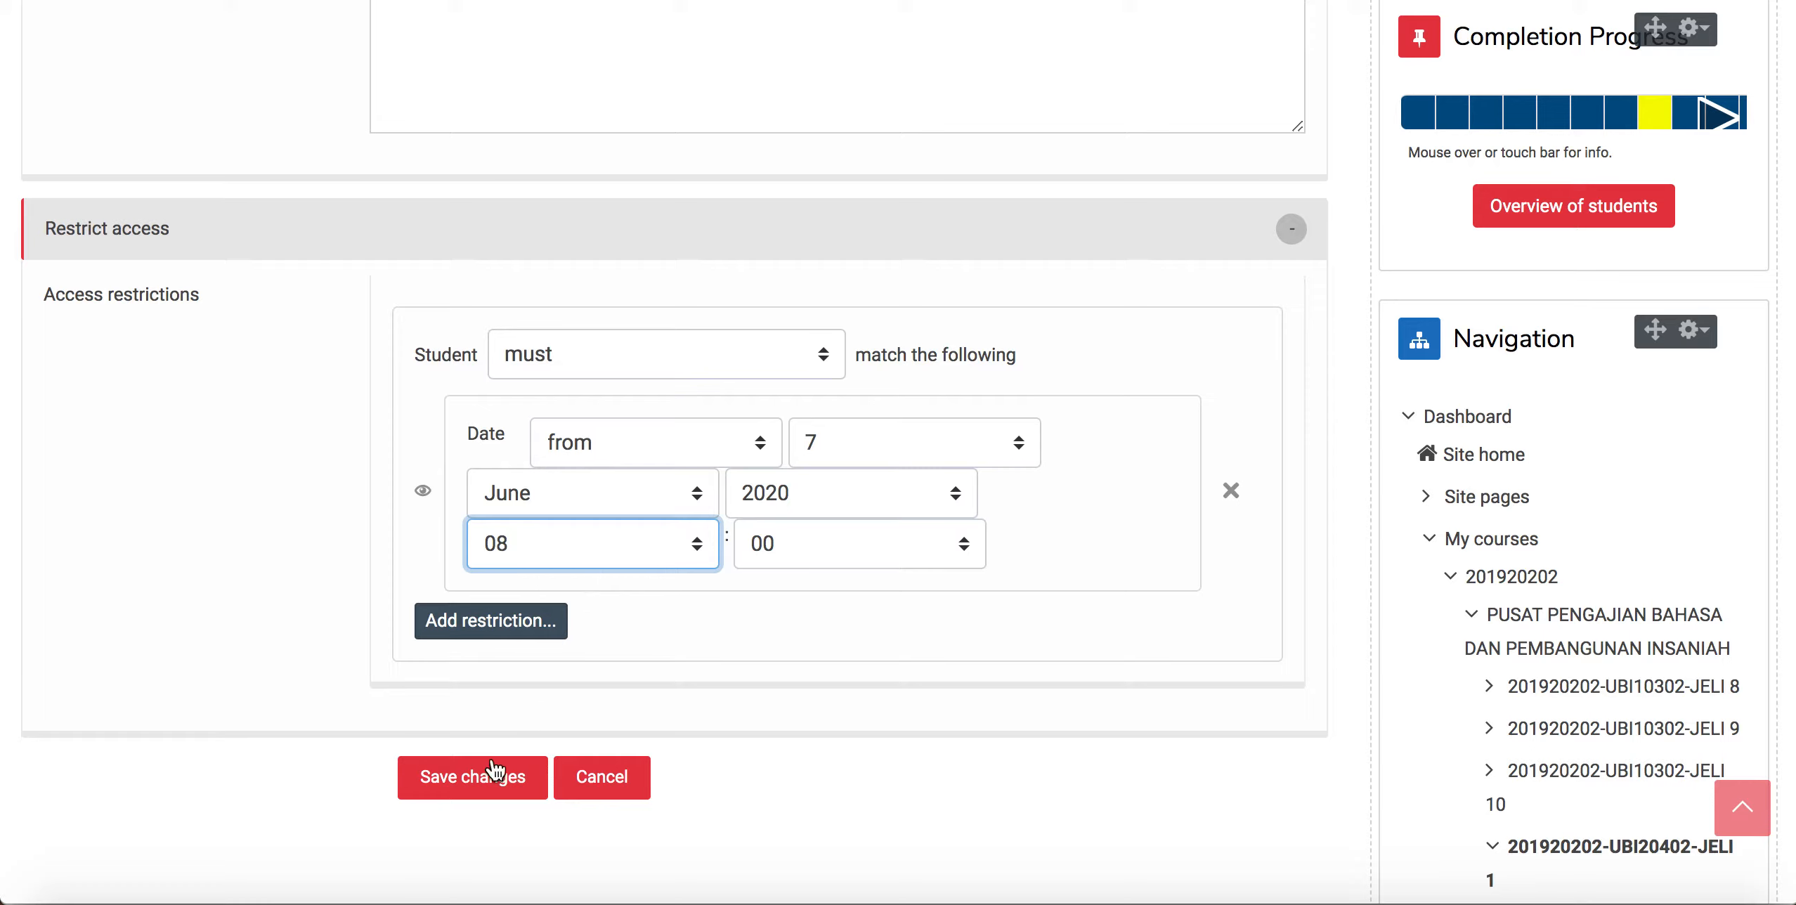
Save the section so Week 12 shows Restricted, available from 7 June 2020, 8:00 AM
left_click(471, 777)
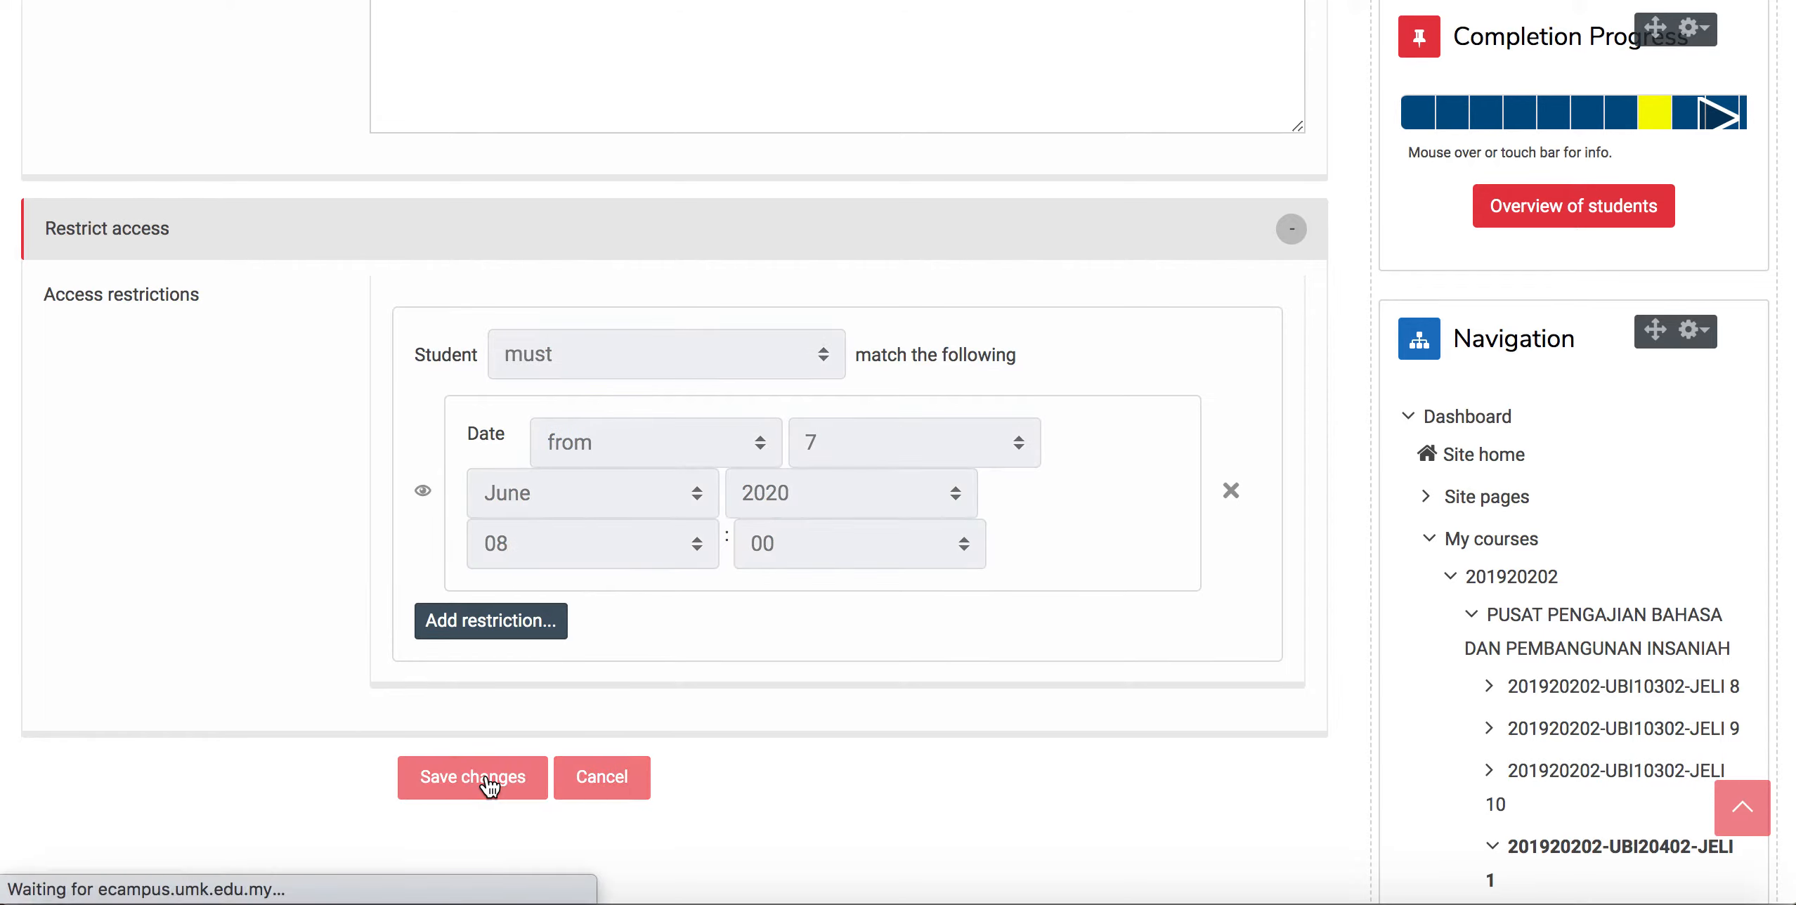
left_click(470, 777)
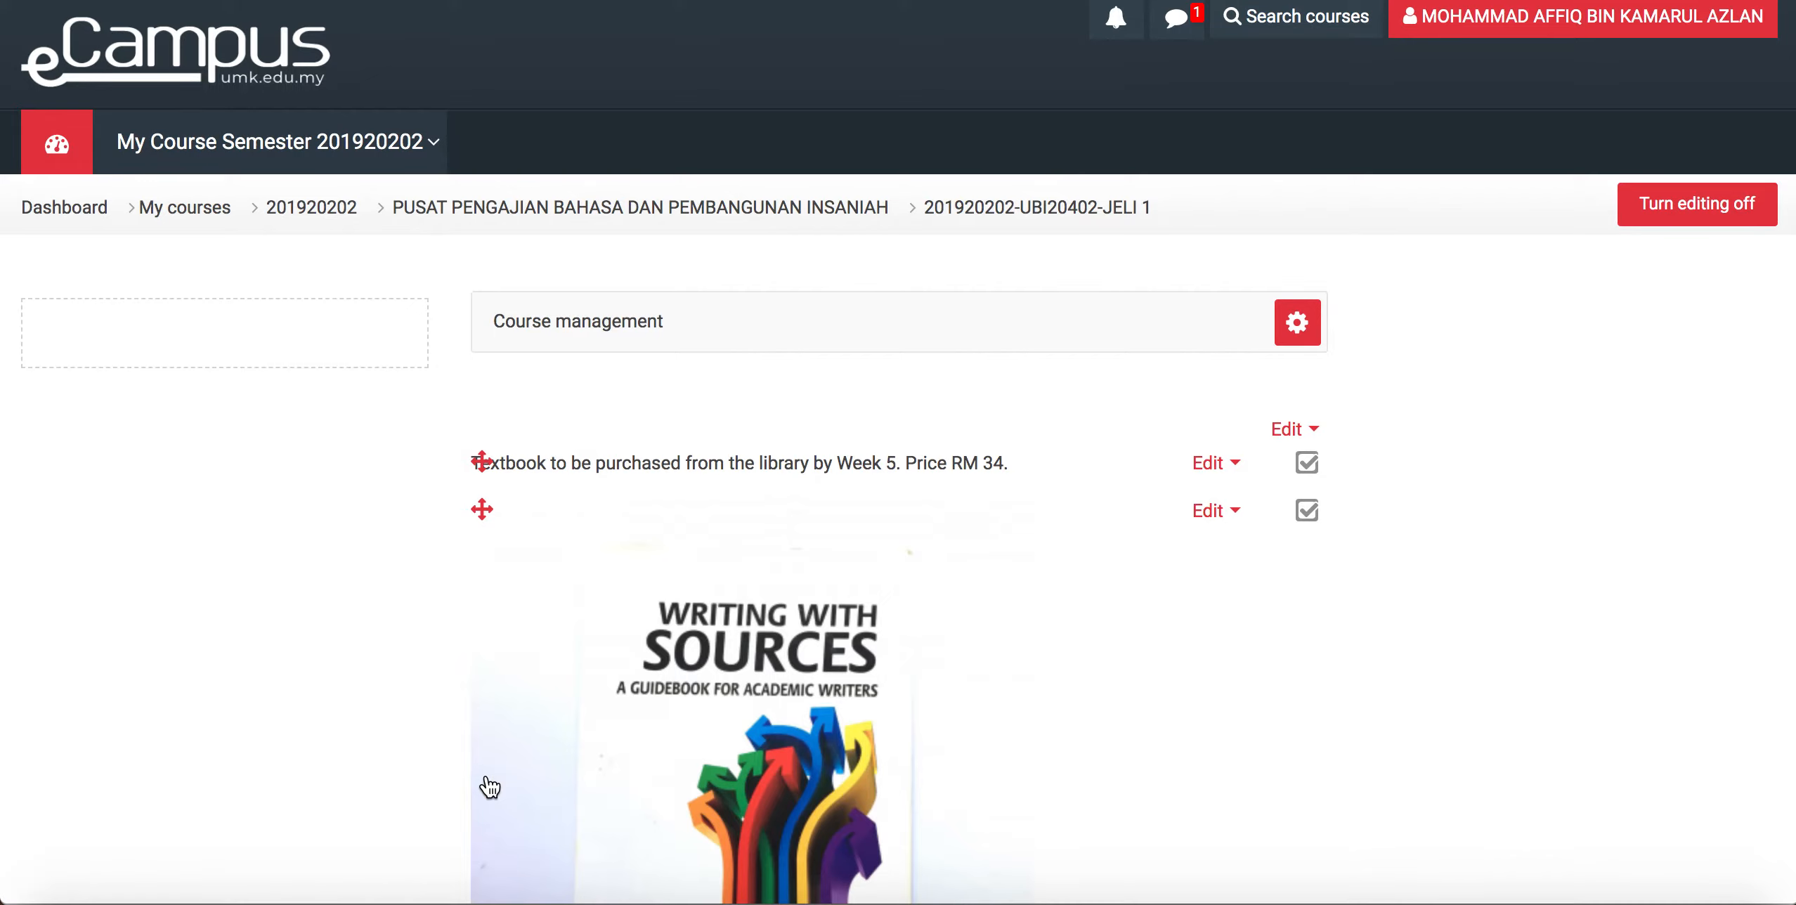
scroll("down", 3)
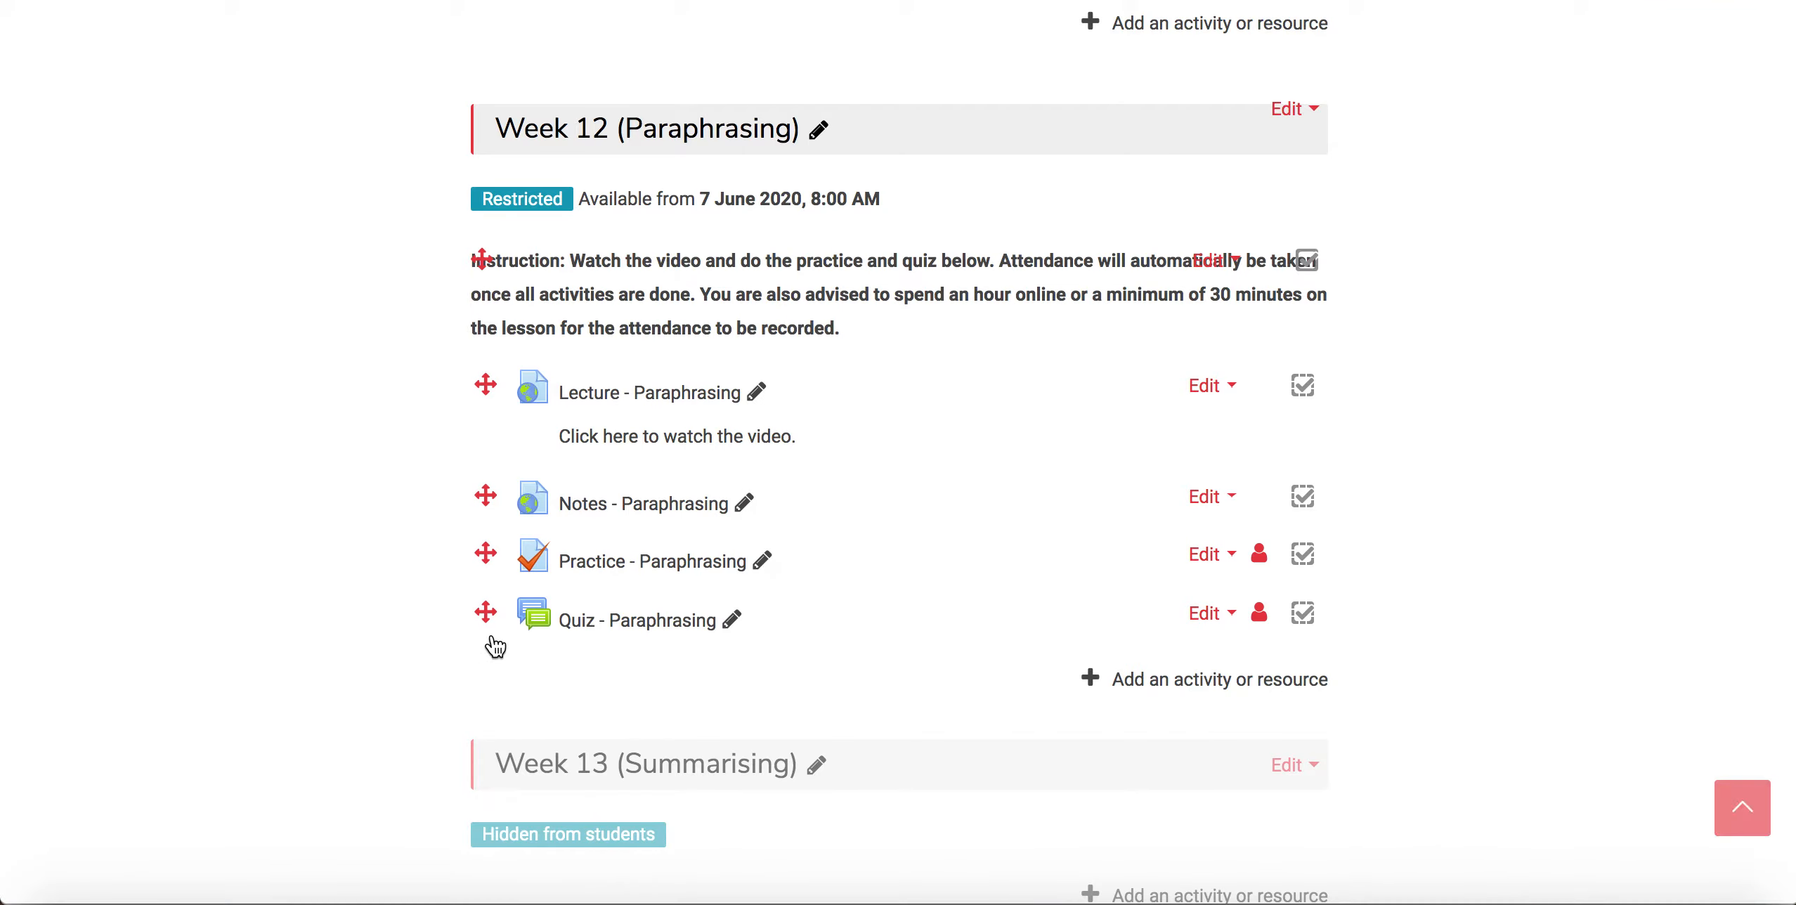
mouse_move(556, 250)
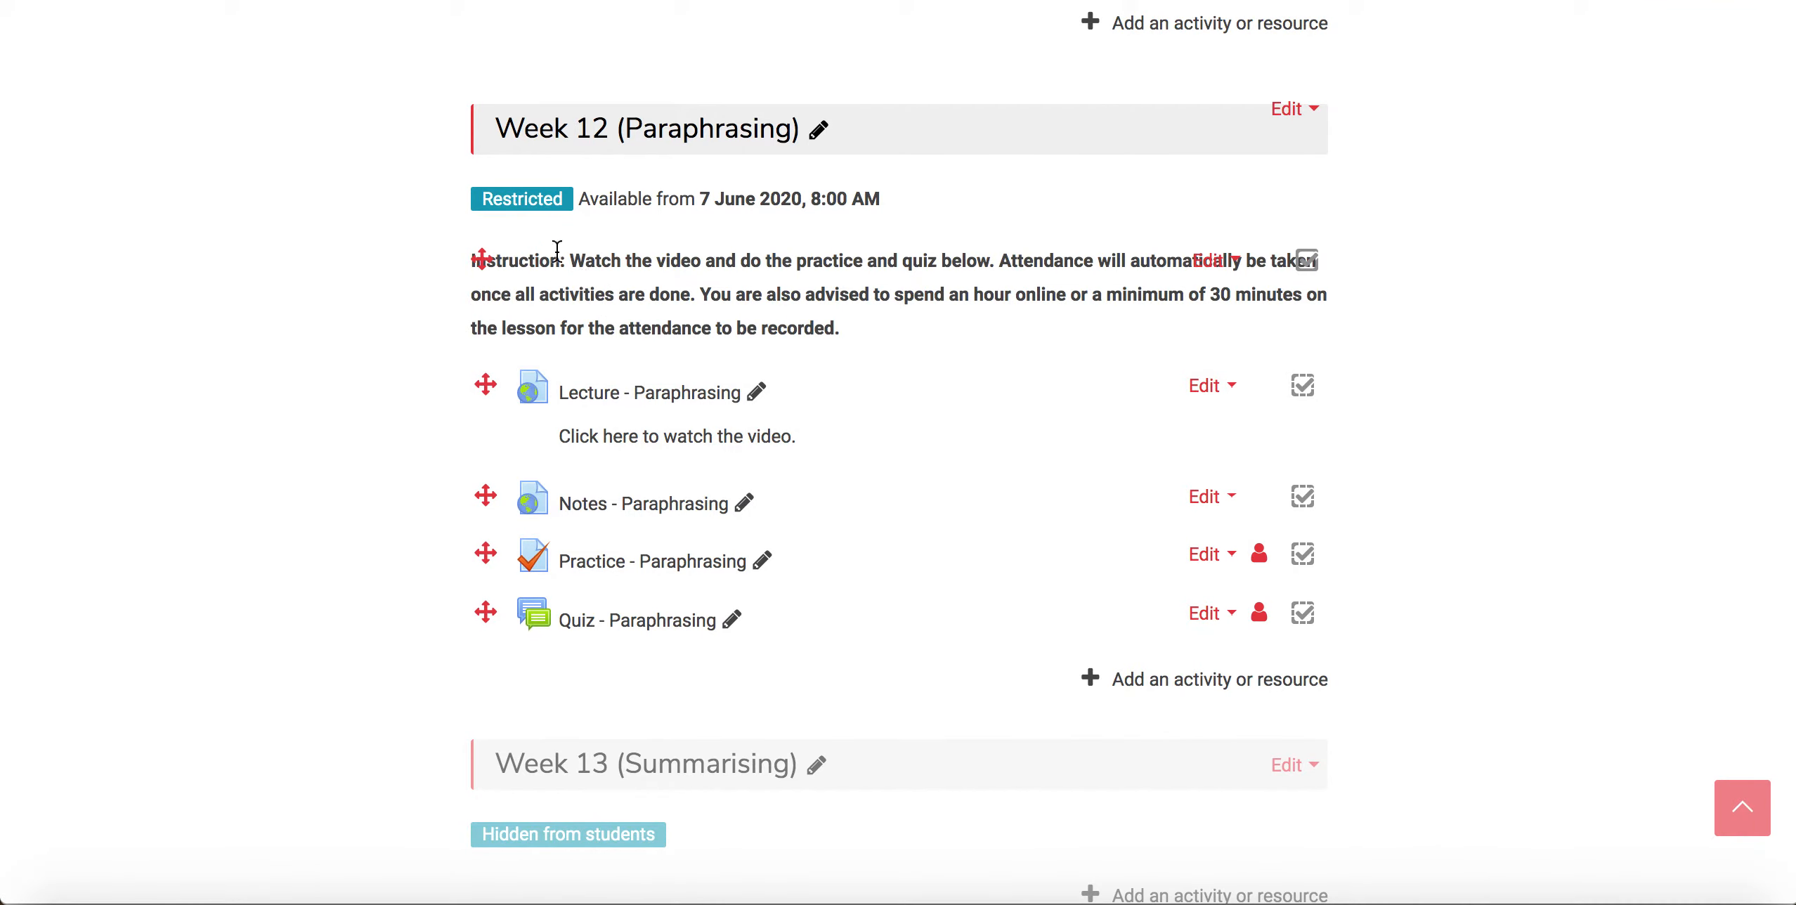
mouse_move(853, 283)
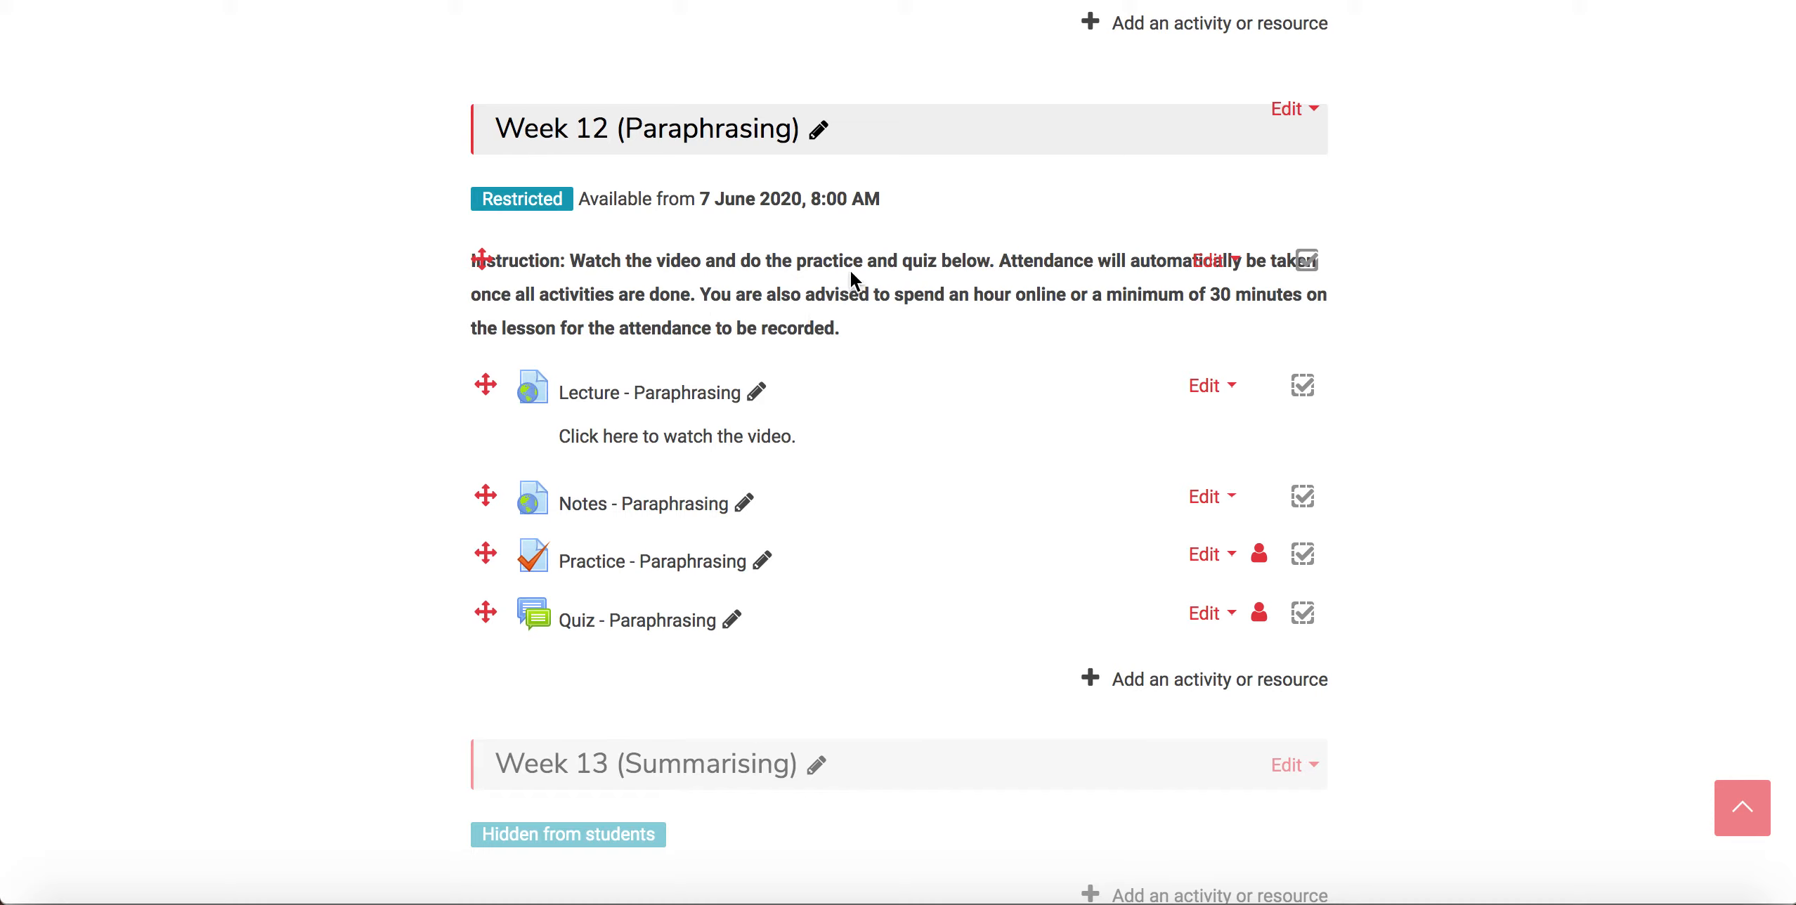
mouse_move(687, 226)
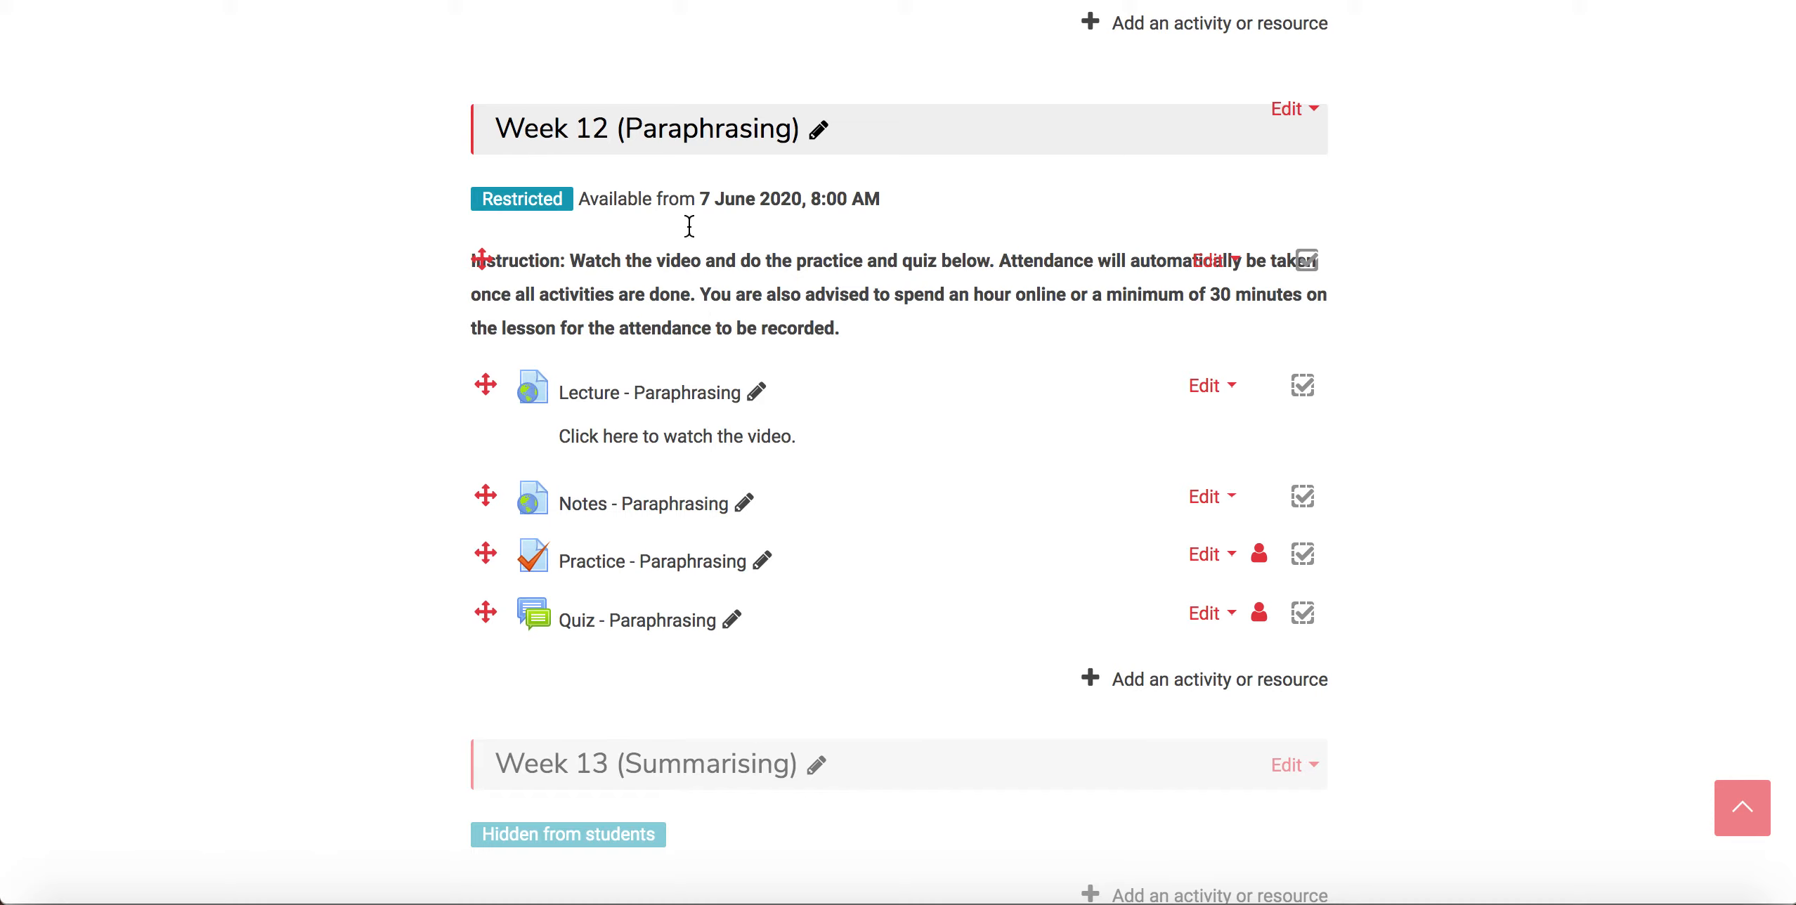
mouse_move(827, 224)
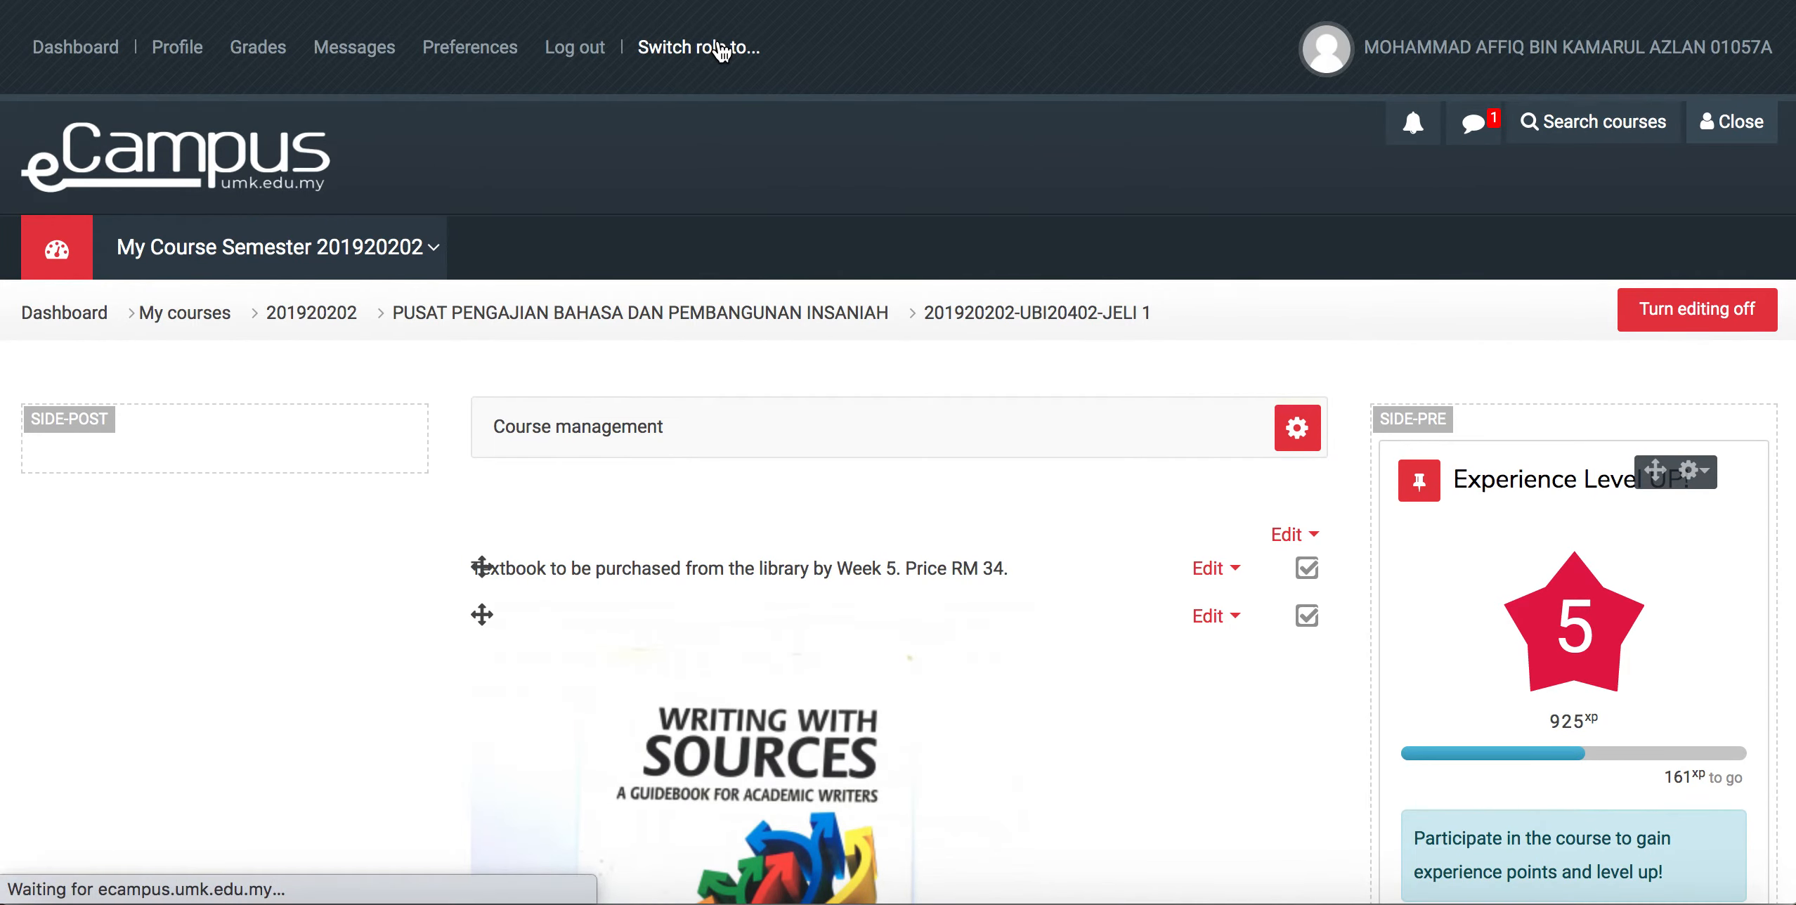
Switch role to Student to view the course as a student would
left_click(696, 46)
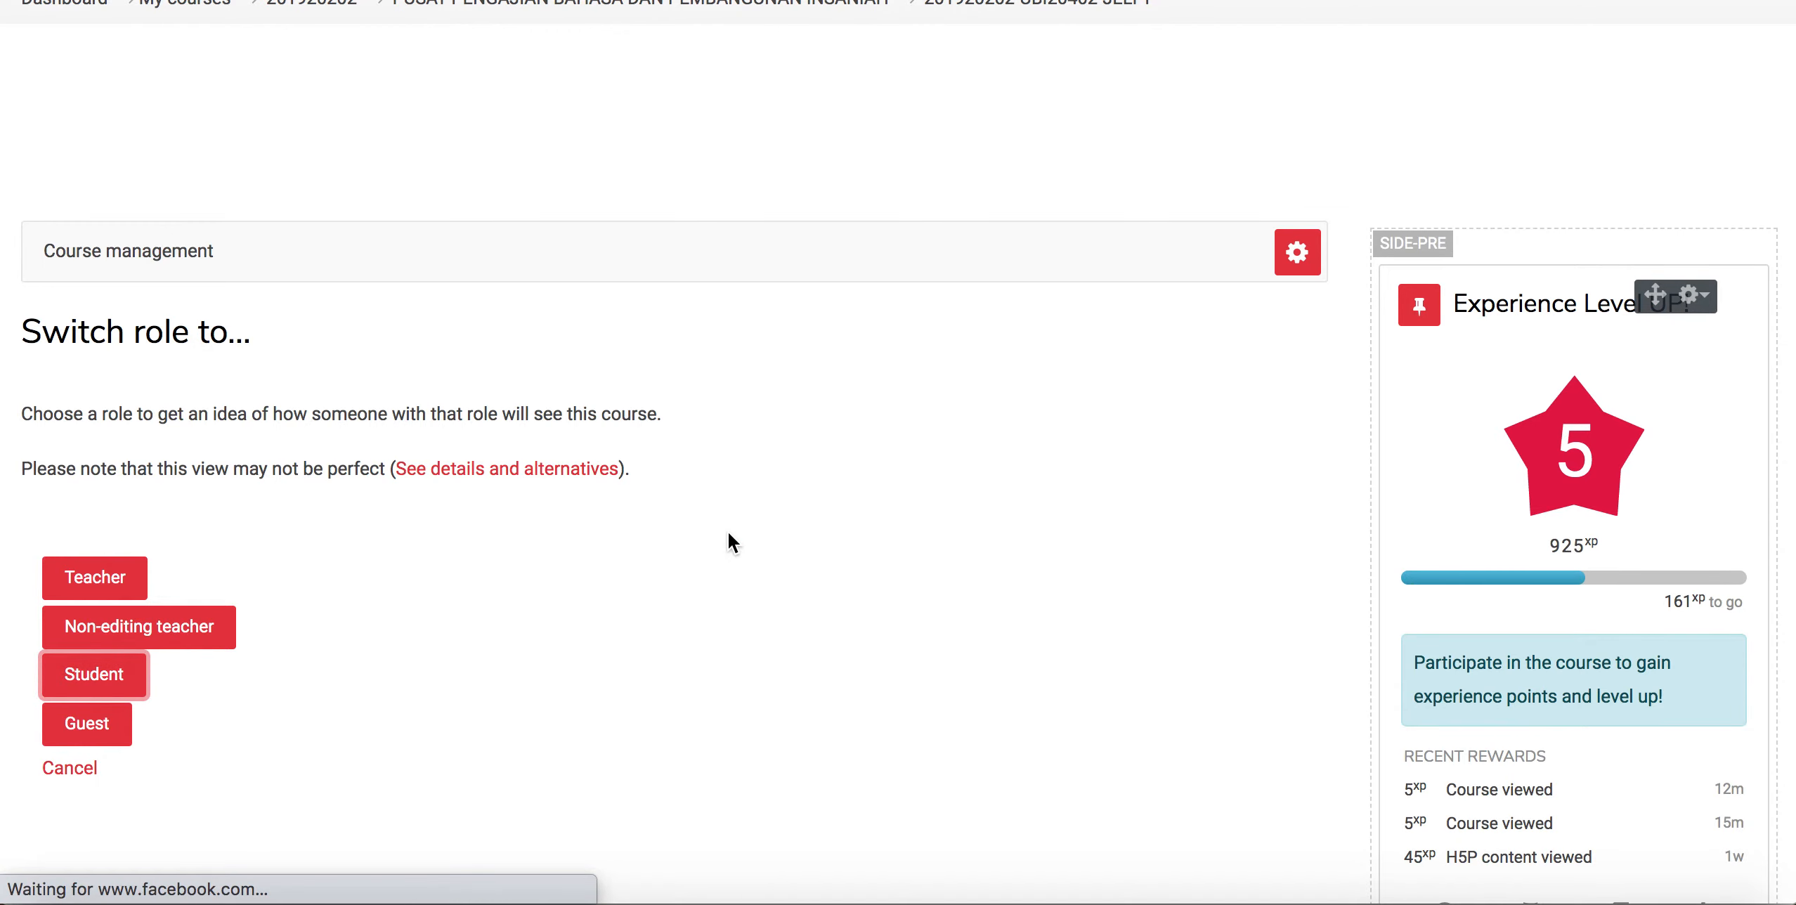
left_click(69, 768)
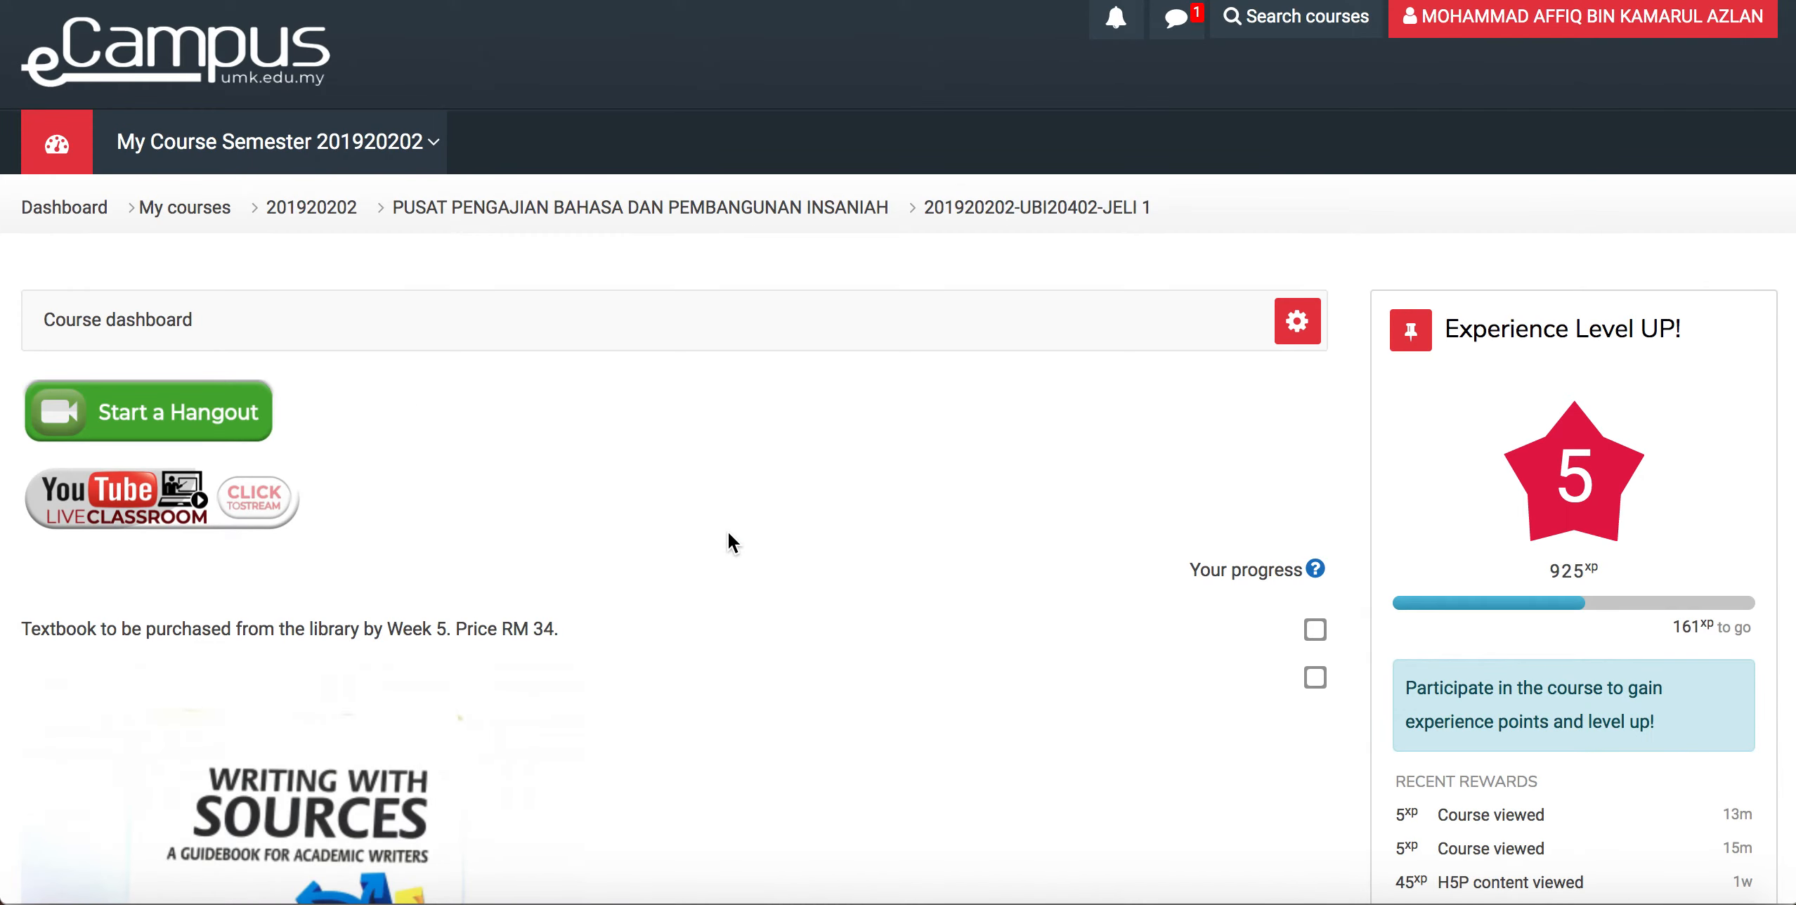
scroll("down", 3)
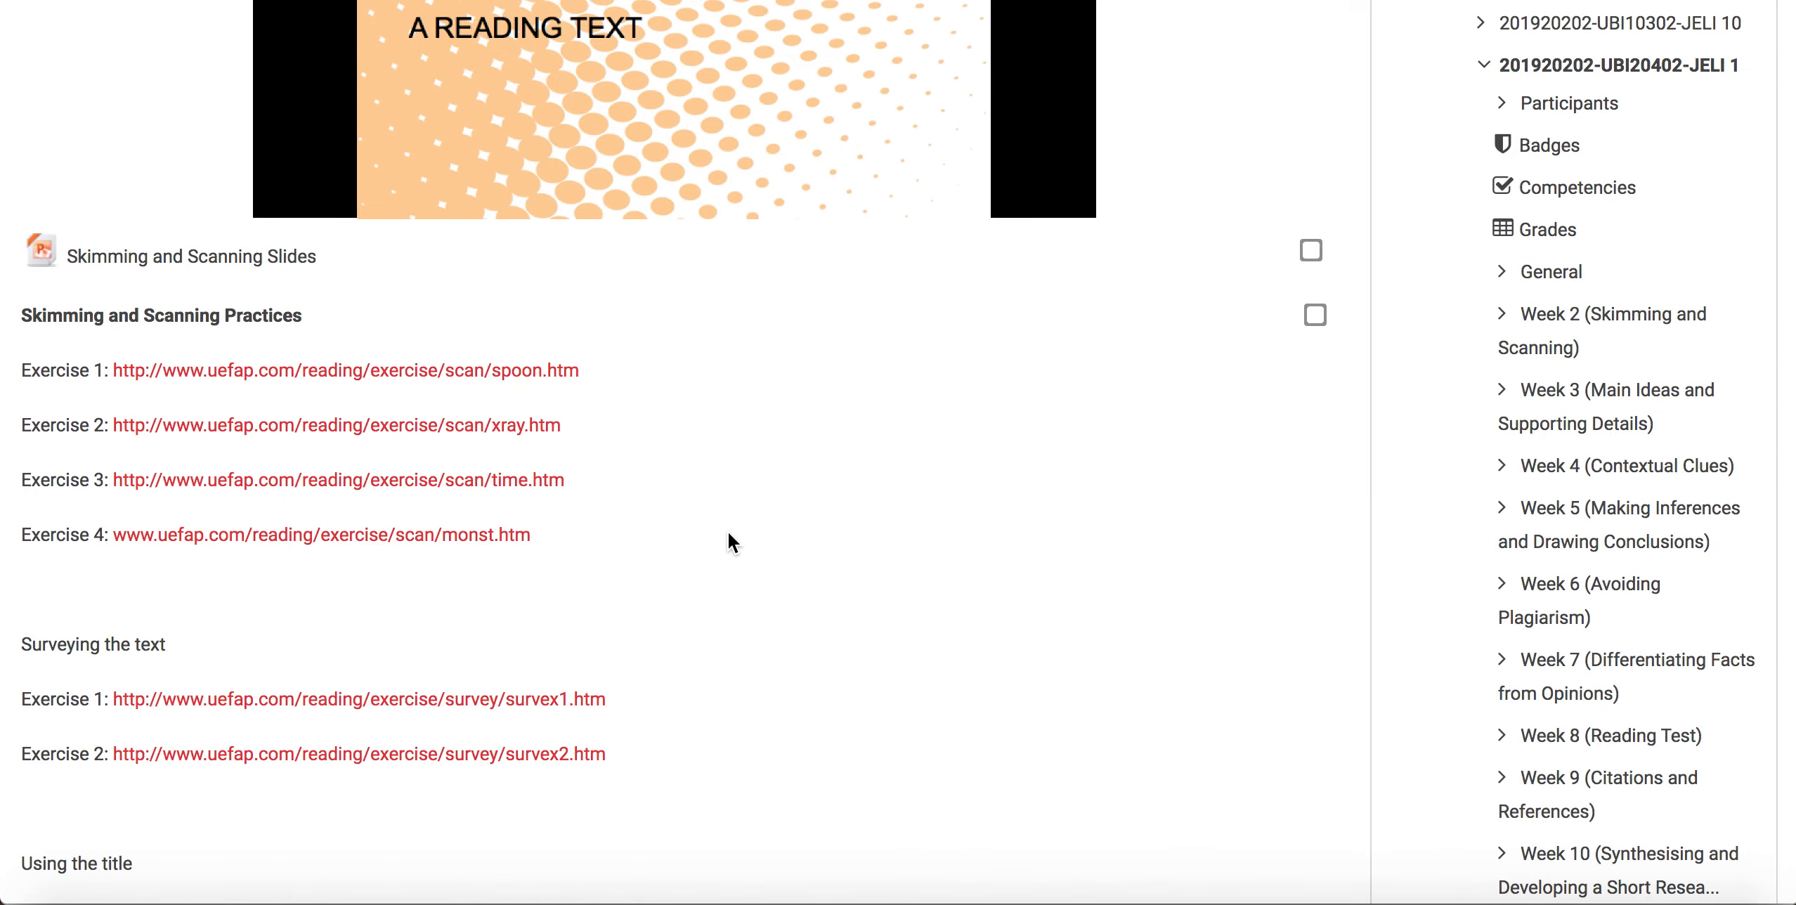
scroll("down", 3)
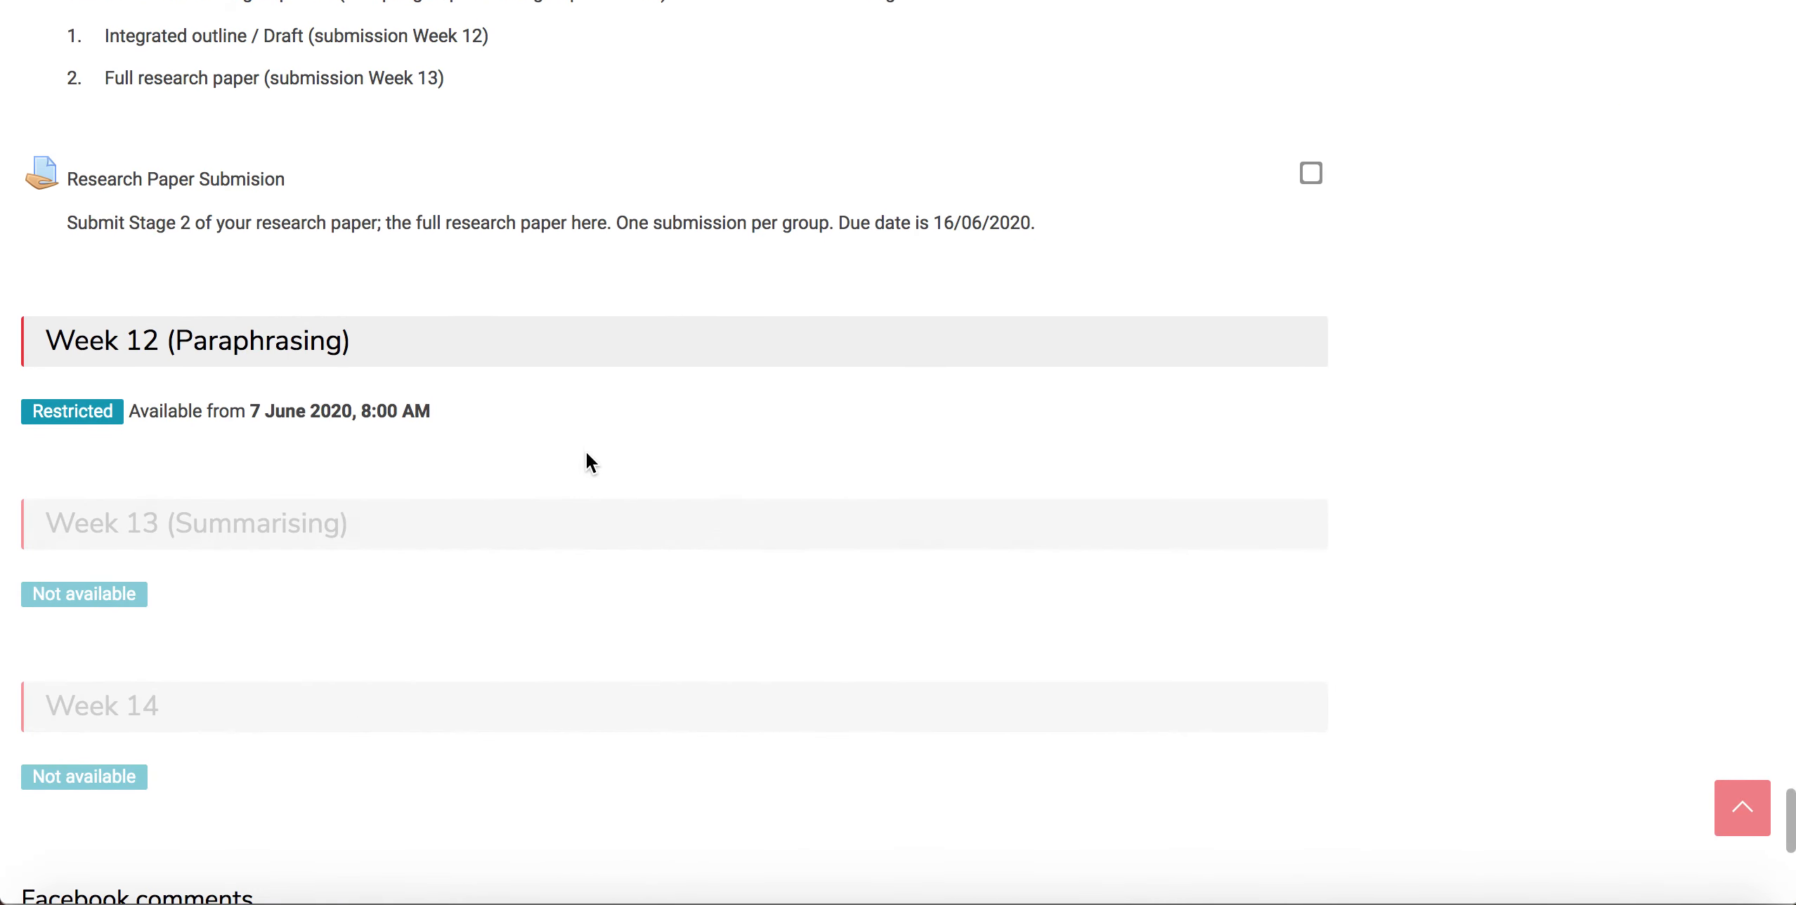
mouse_move(381, 460)
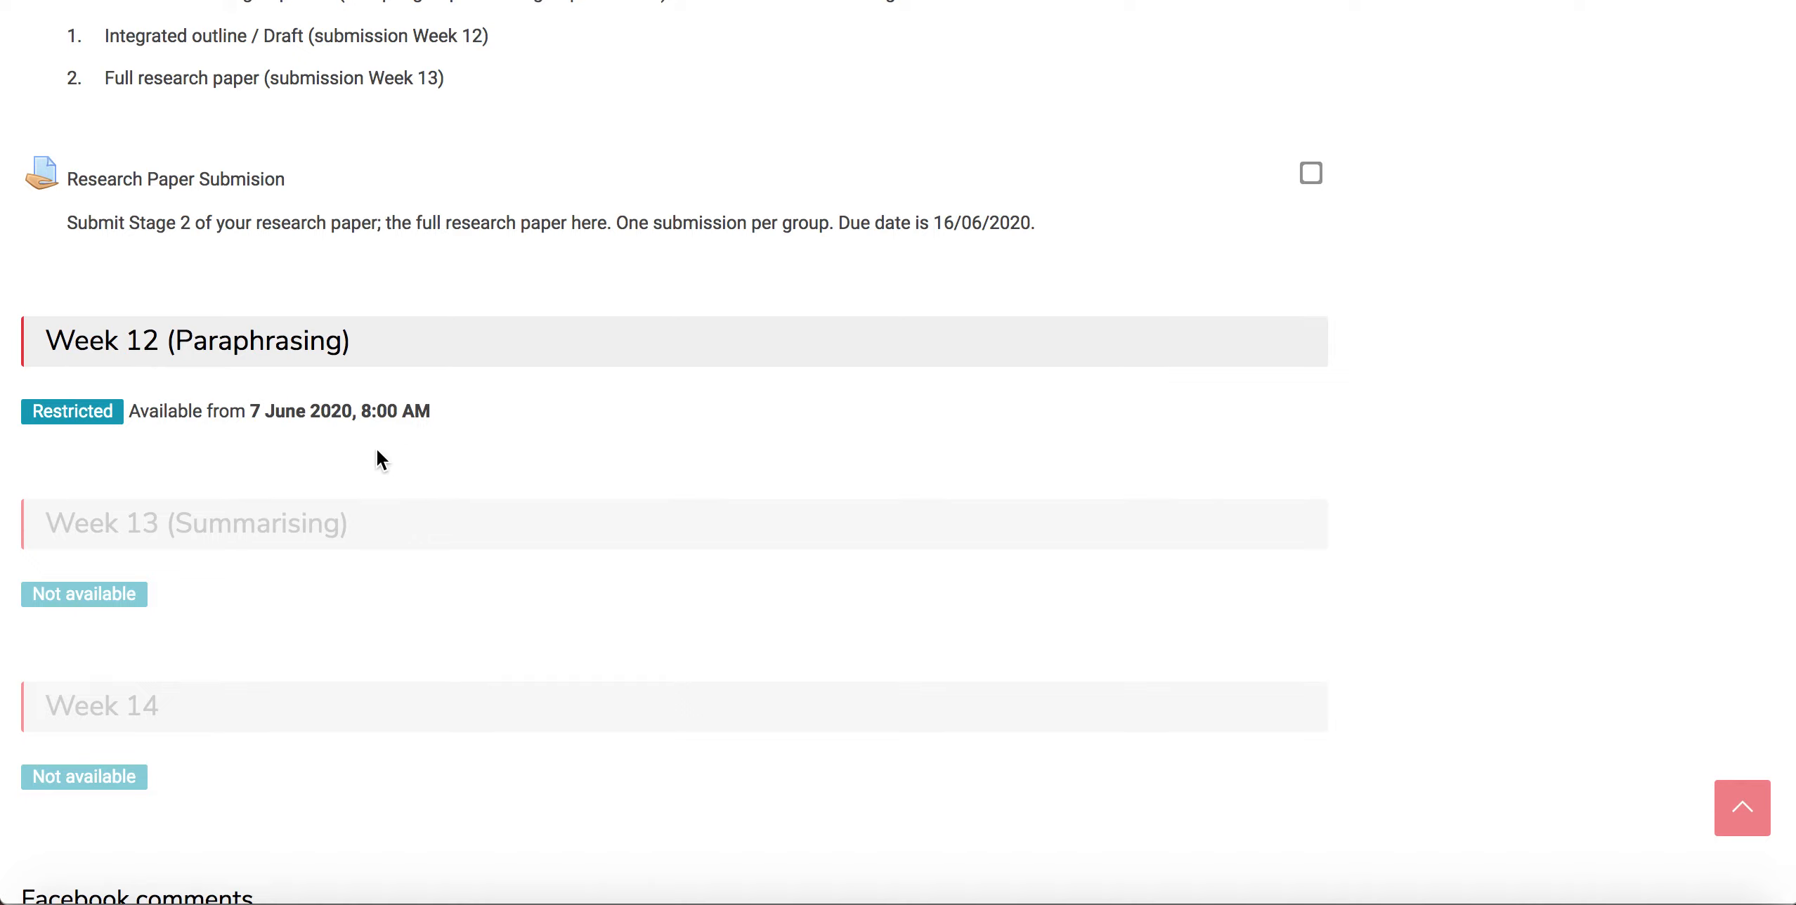
mouse_move(270, 455)
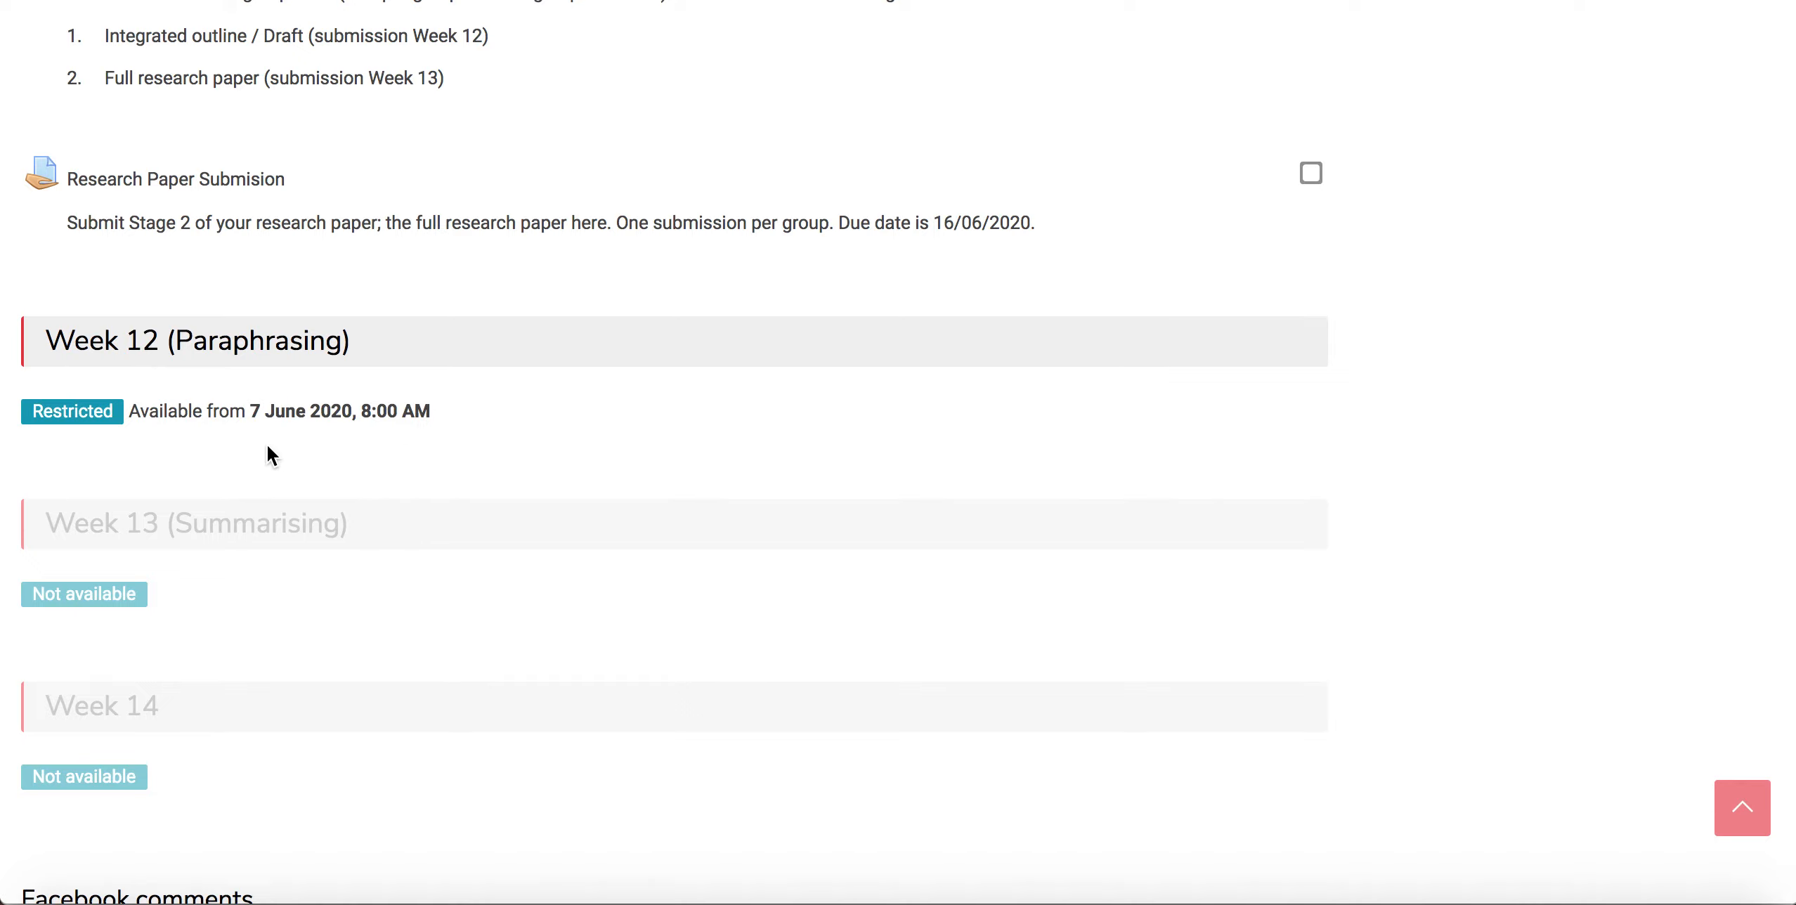
mouse_move(305, 455)
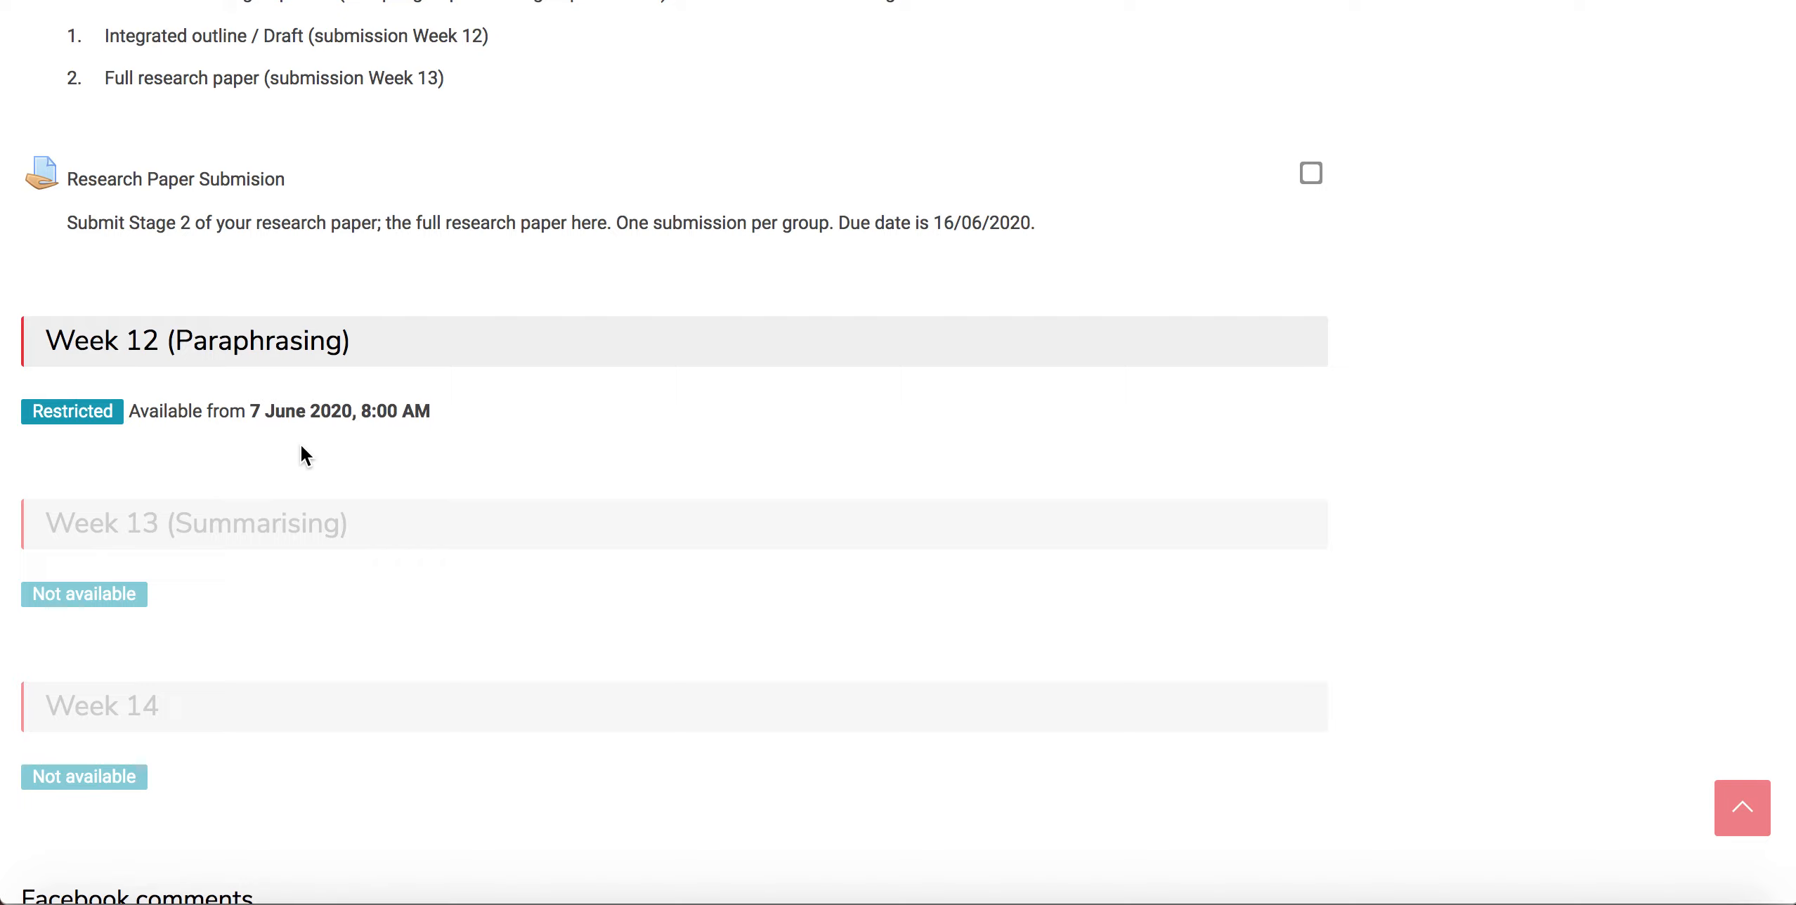
mouse_move(274, 437)
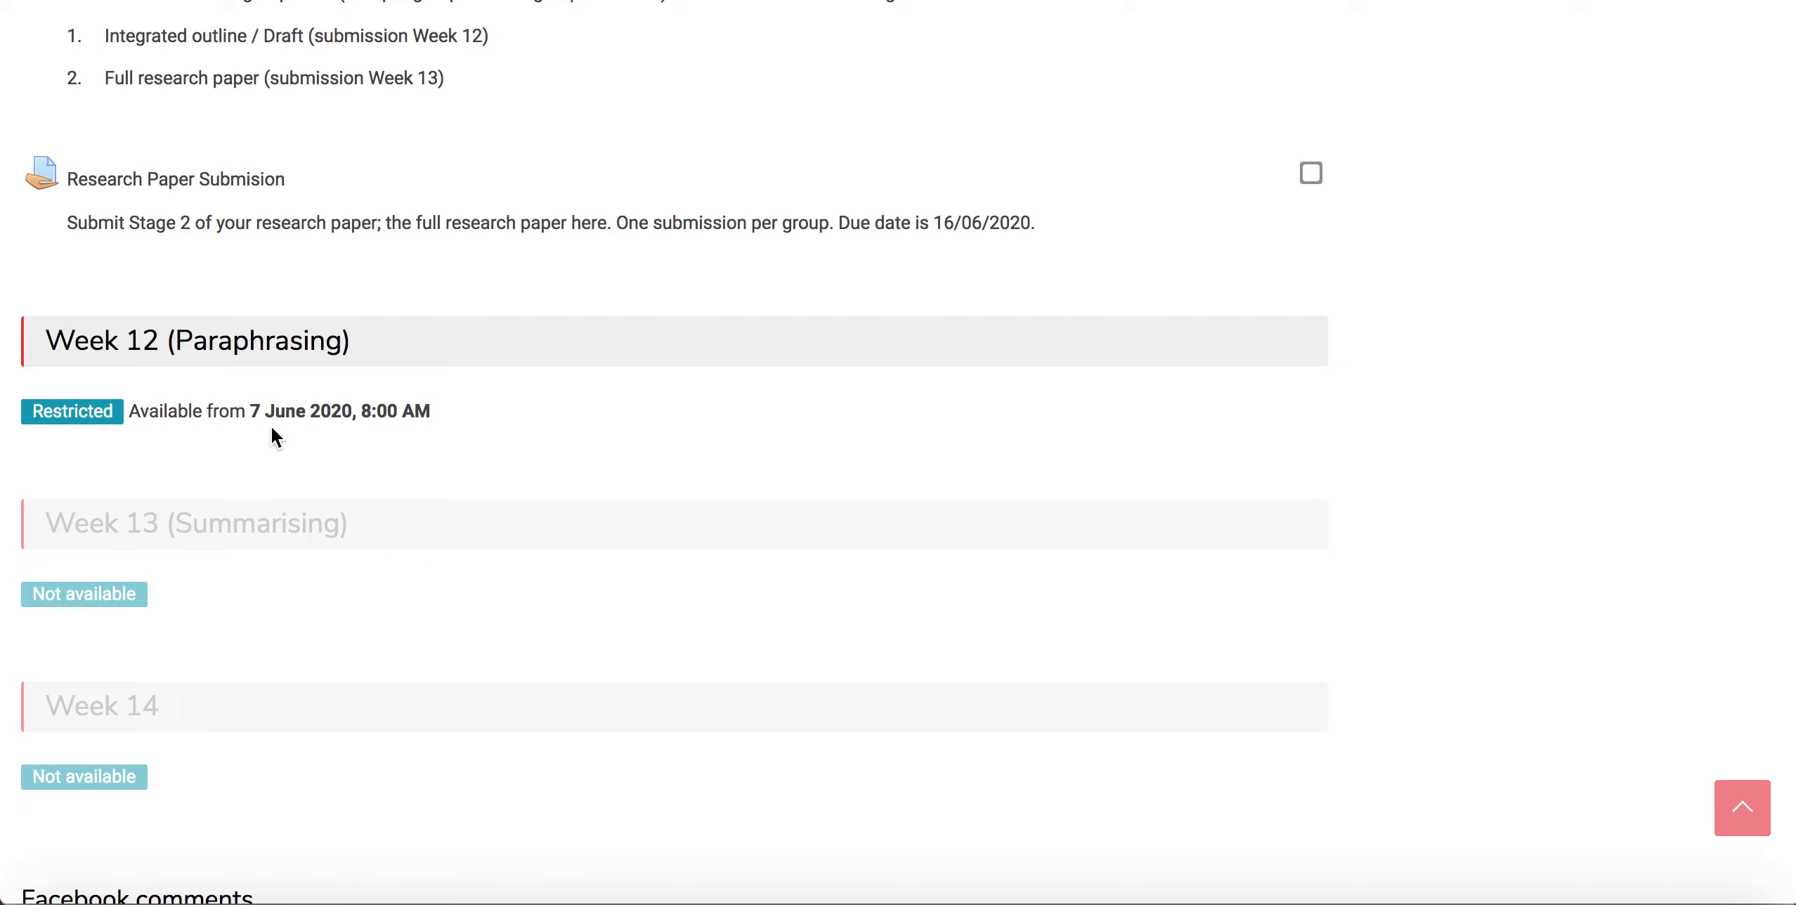
mouse_move(322, 440)
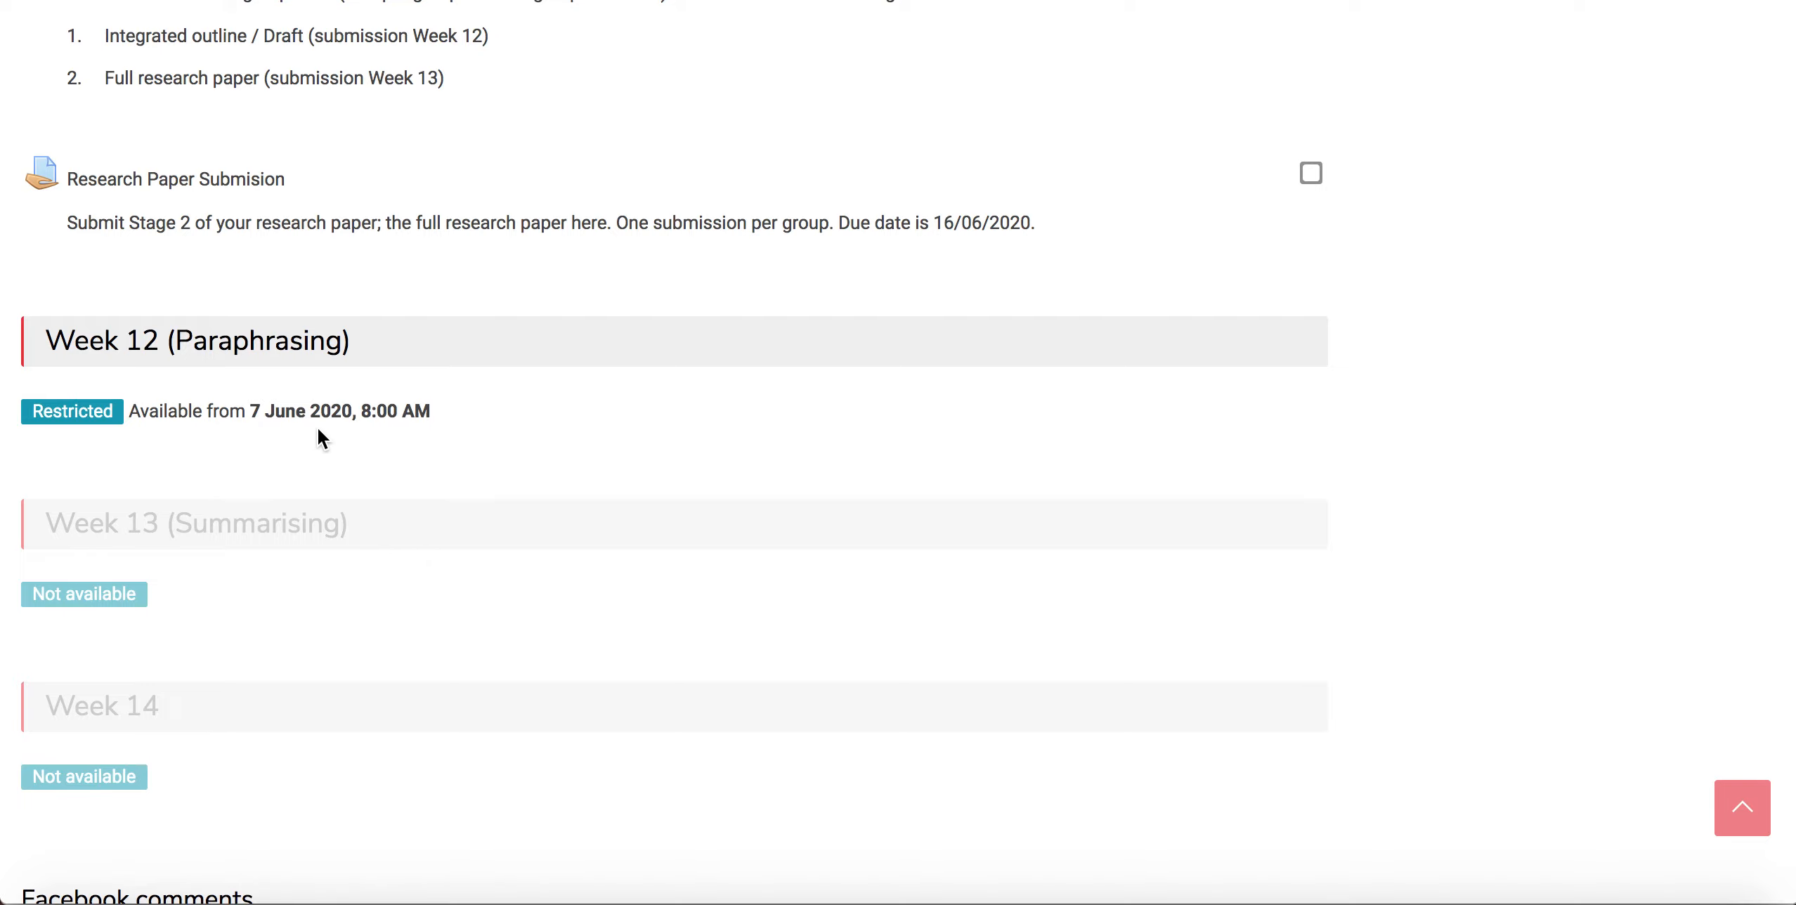
mouse_move(380, 441)
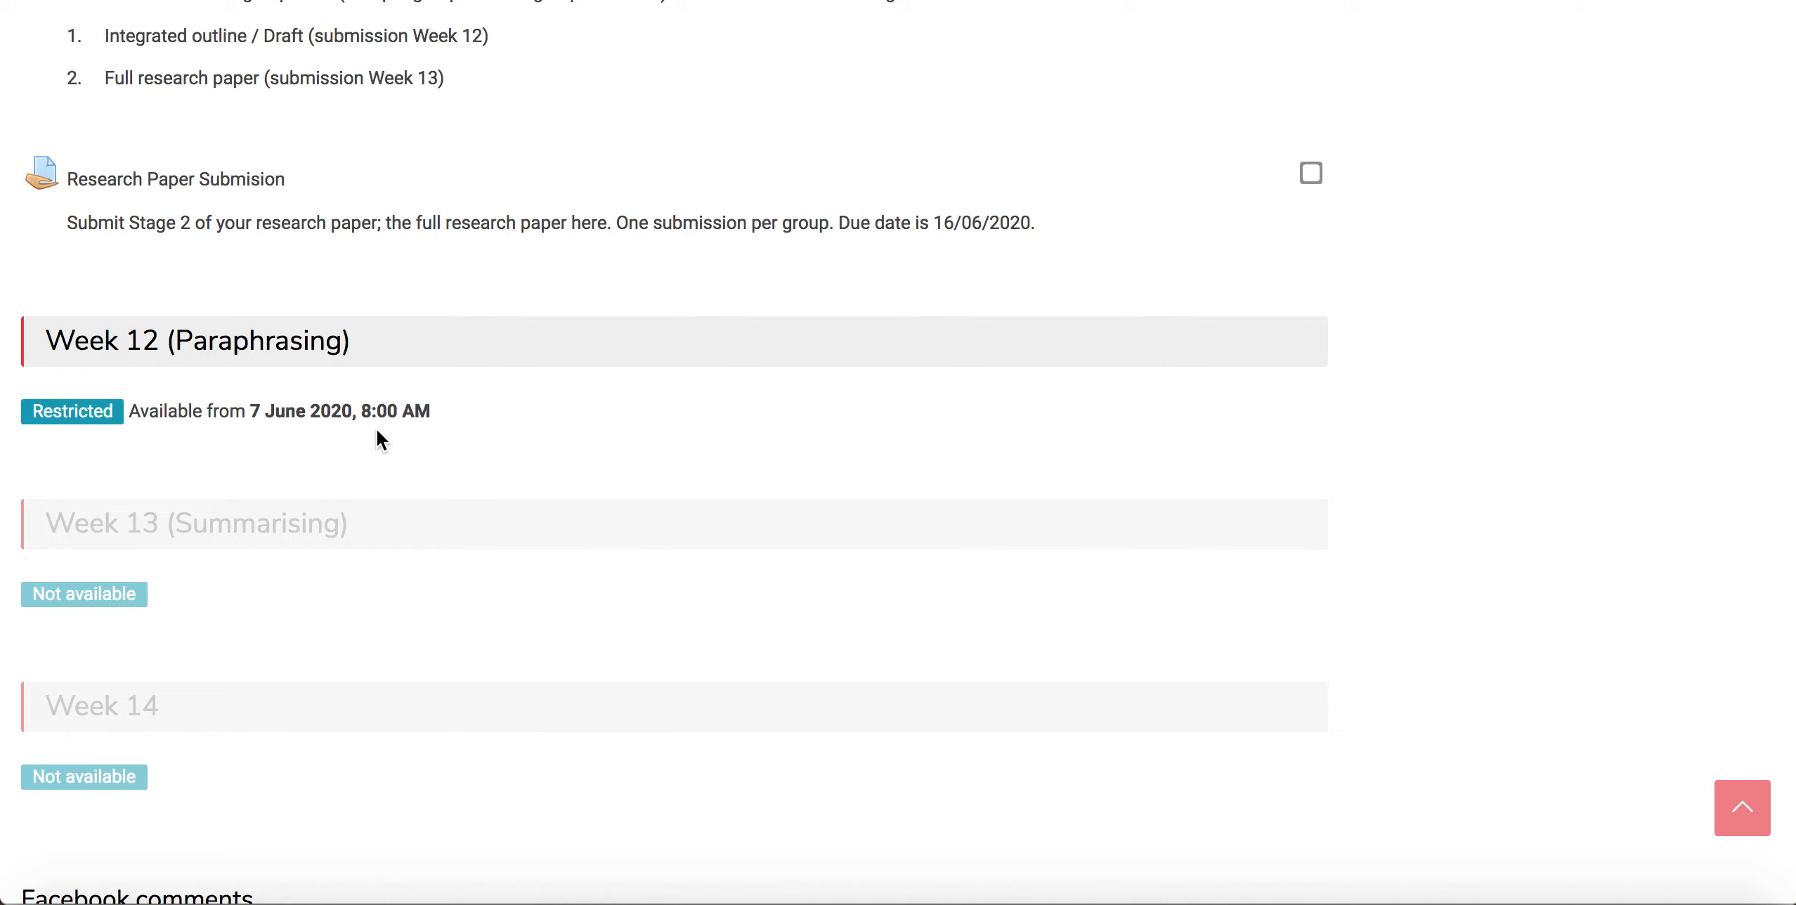